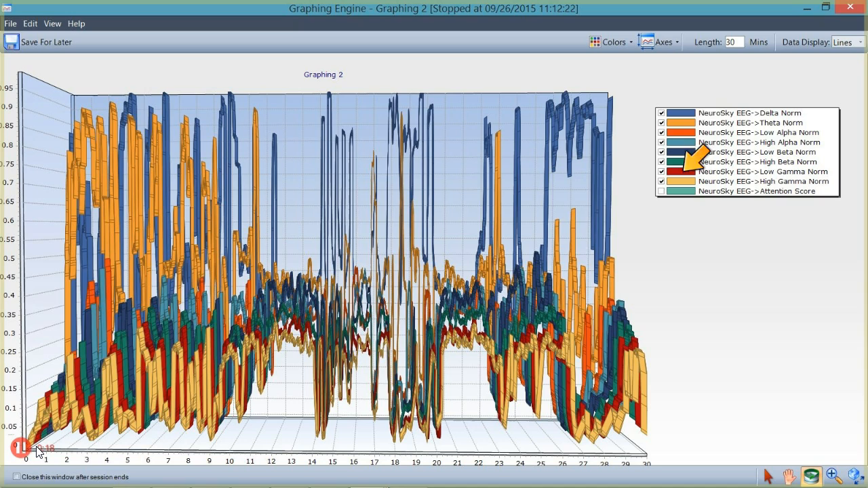
mouse_move(800, 102)
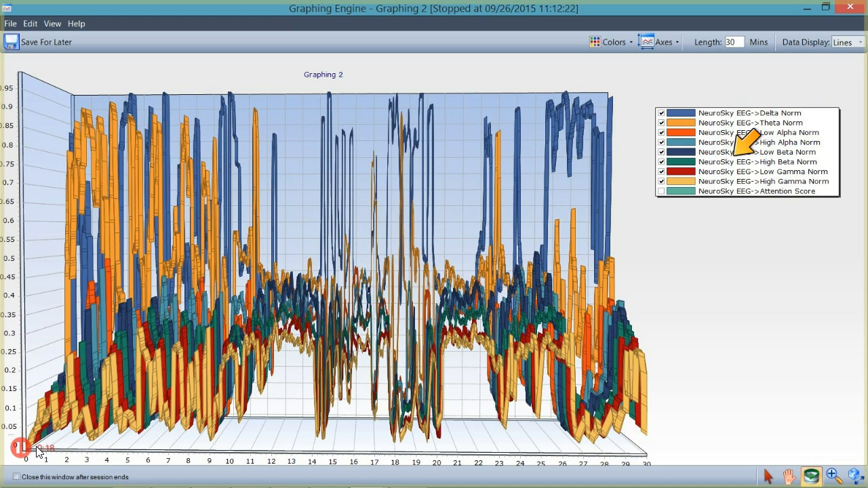
mouse_move(812, 150)
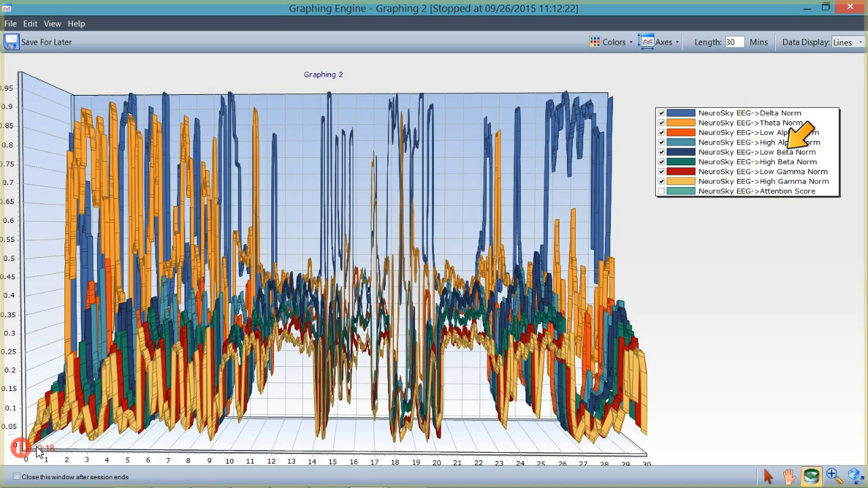
mouse_move(708, 139)
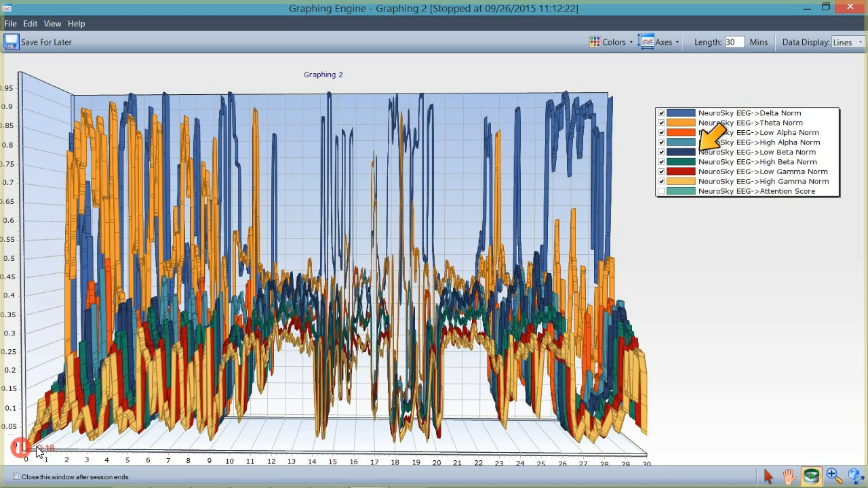
mouse_move(705, 143)
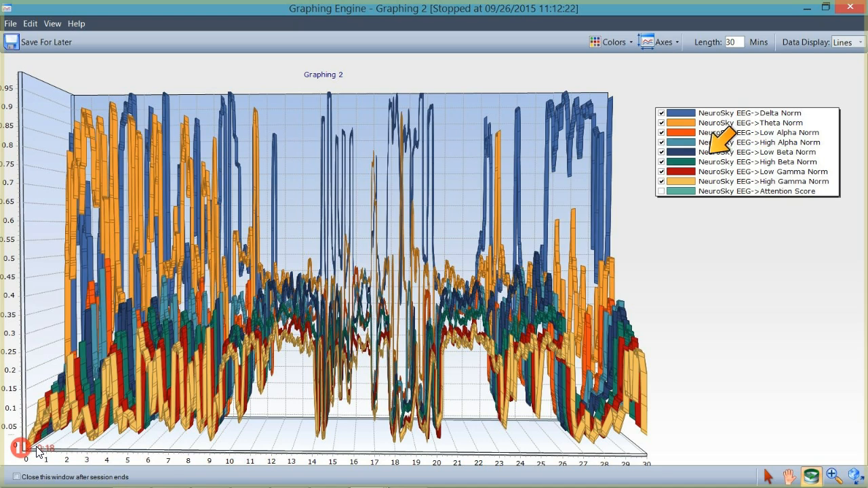
mouse_move(819, 163)
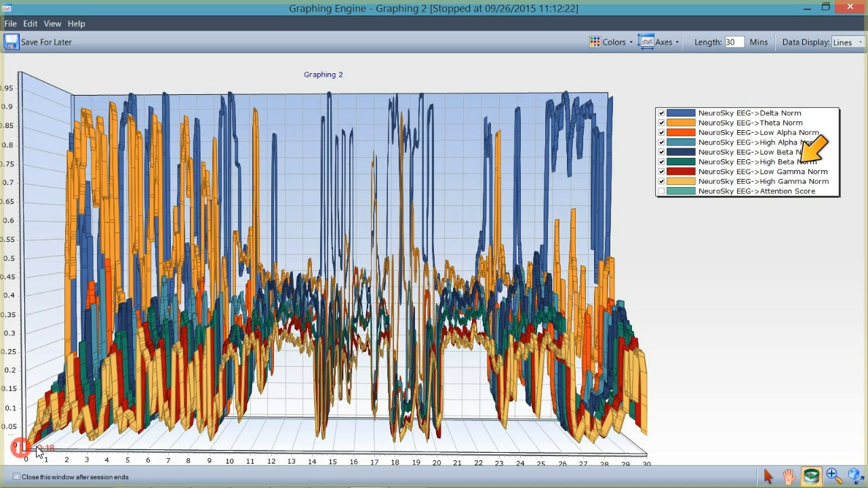
mouse_move(783, 139)
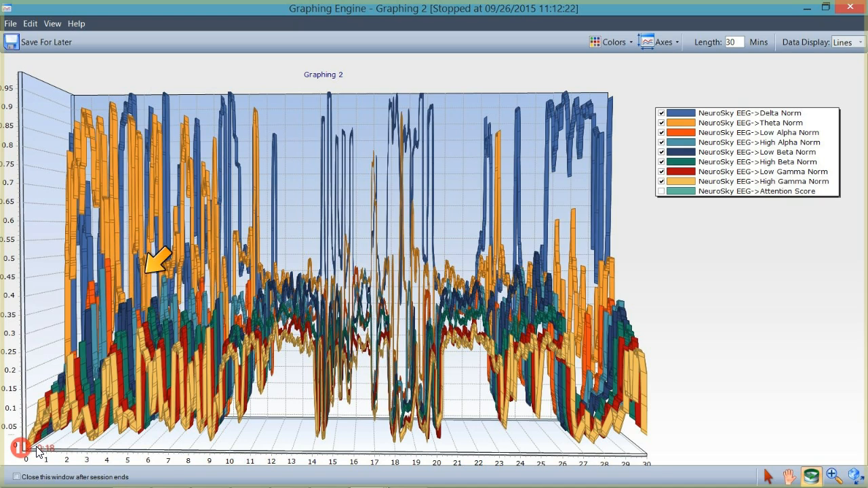
mouse_move(332, 281)
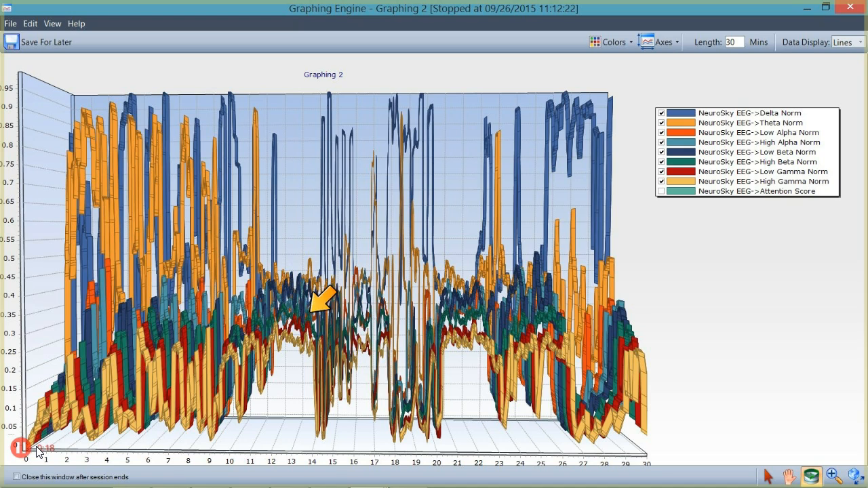
mouse_move(610, 166)
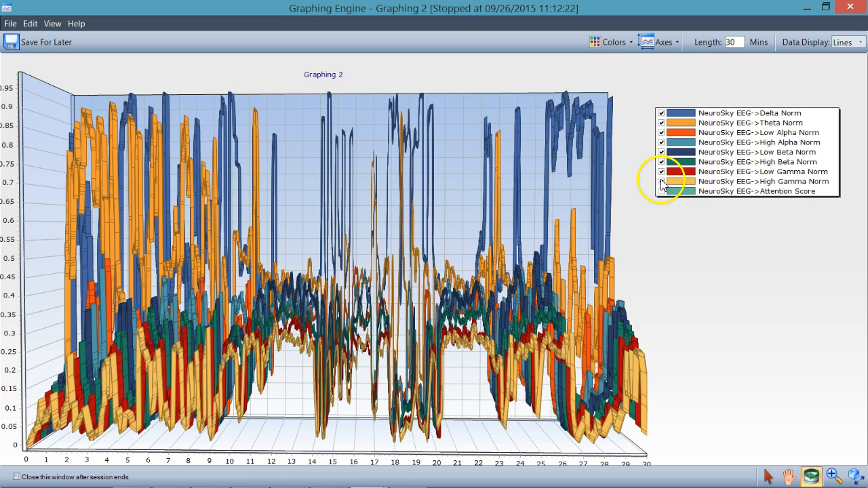
Hide the other legend series, including Theta Norm, leaving only Low Beta Norm plotted
left_click(662, 191)
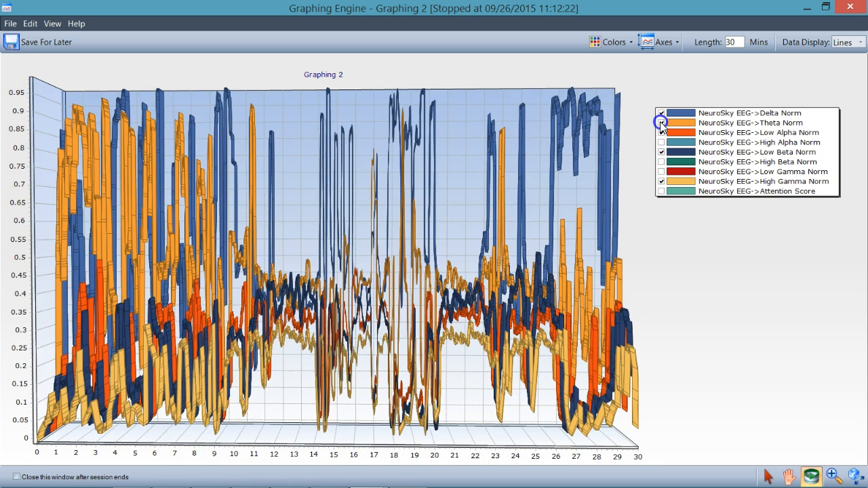
left_click(660, 113)
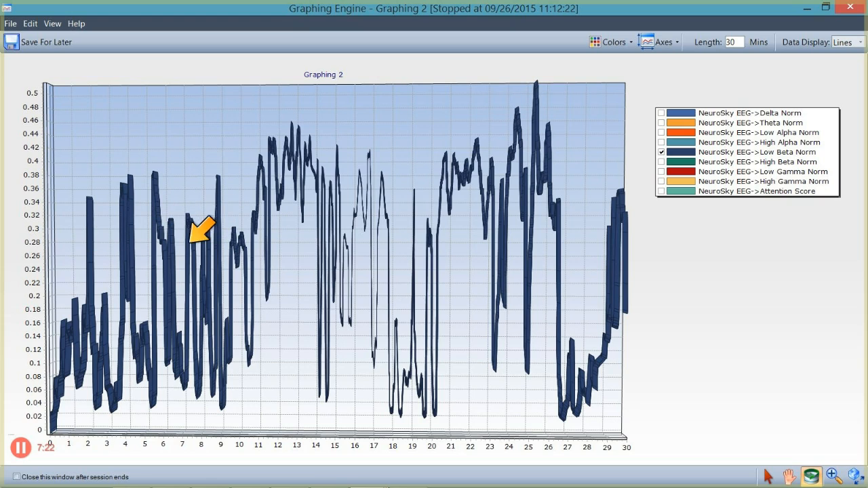
mouse_move(244, 197)
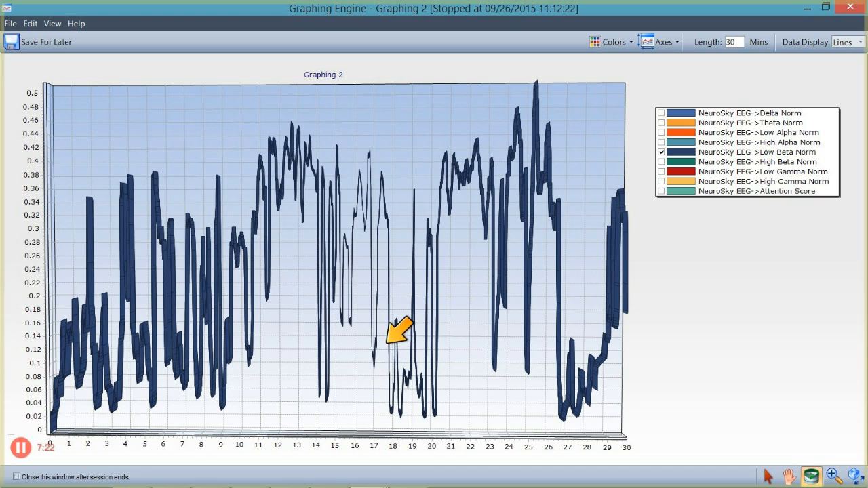
mouse_move(427, 325)
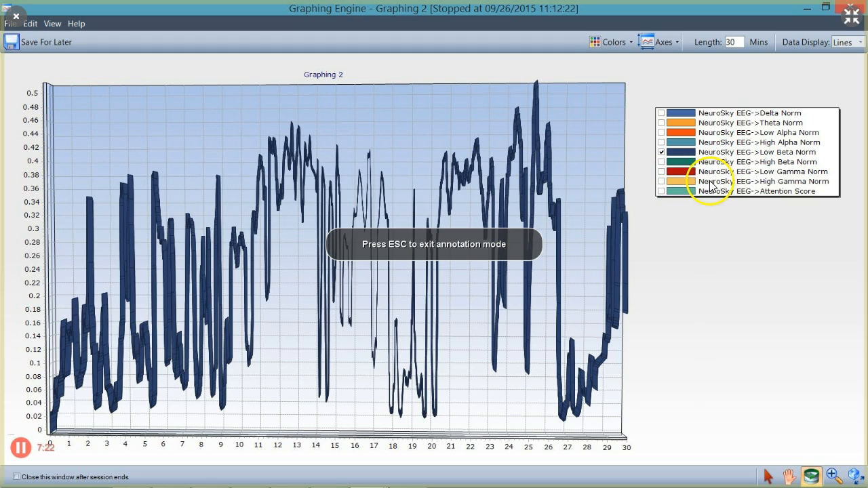
Leave annotation mode and toggle Attention Score on, off, then on beside Low Beta Norm
key("Escape")
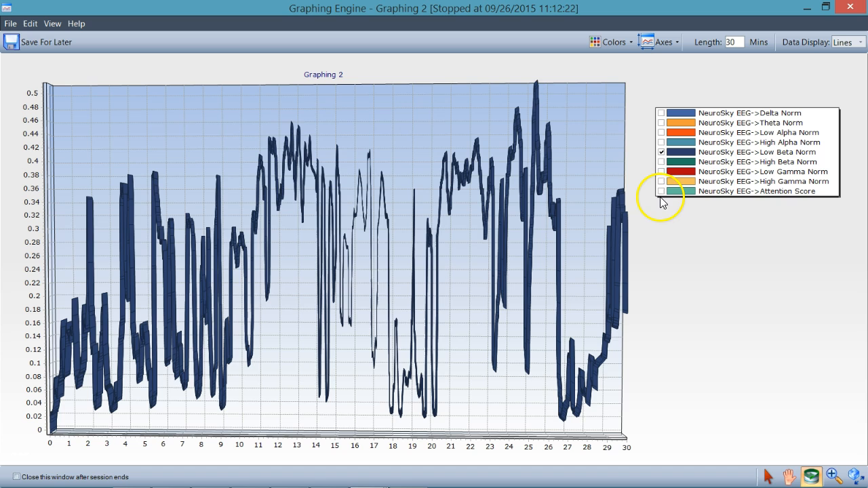
left_click(661, 192)
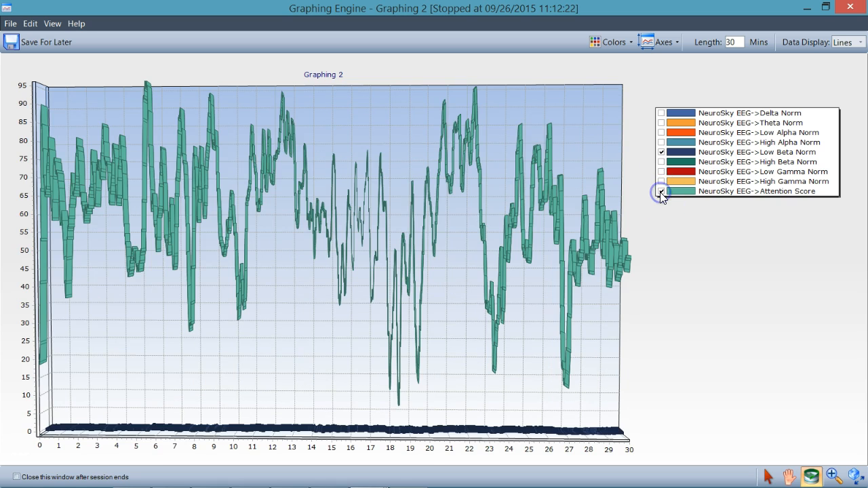
left_click(661, 190)
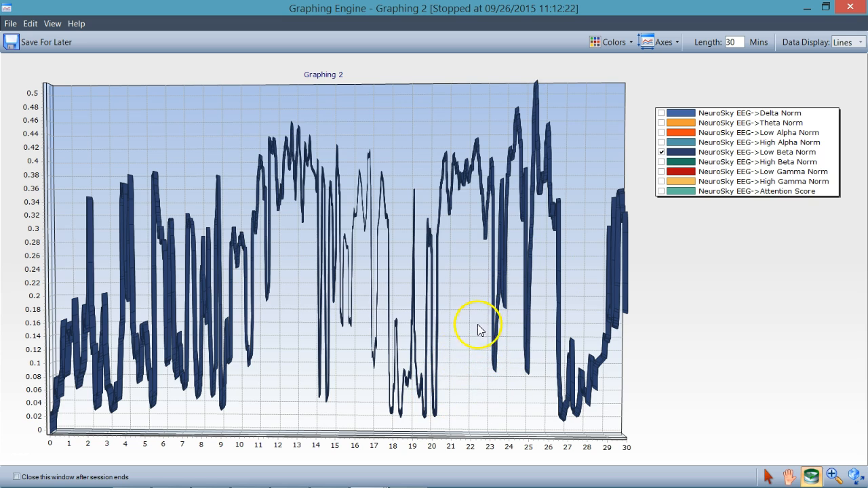
mouse_move(477, 368)
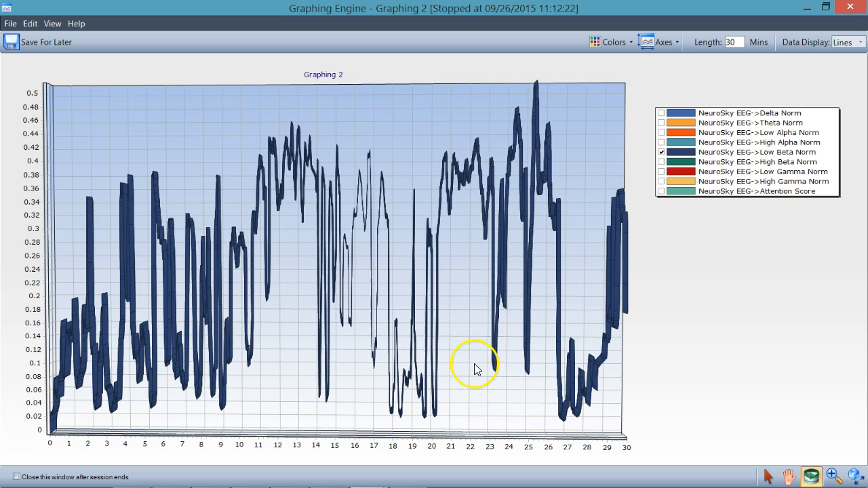
mouse_move(496, 272)
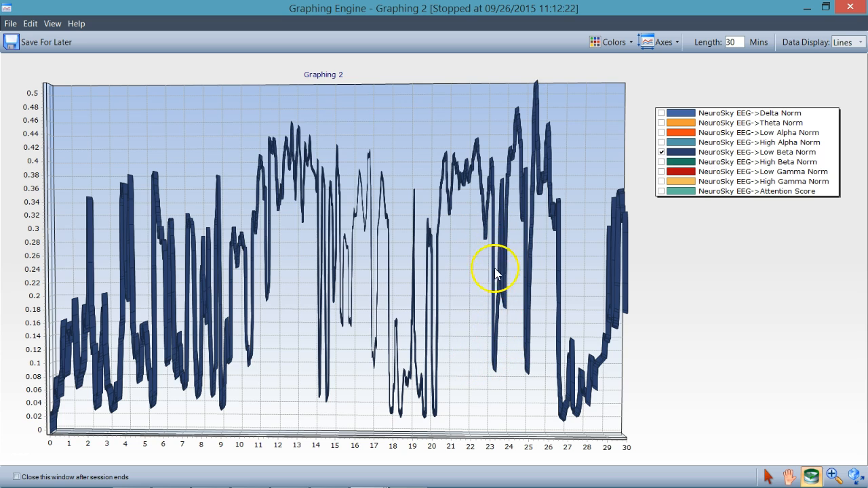
mouse_move(498, 401)
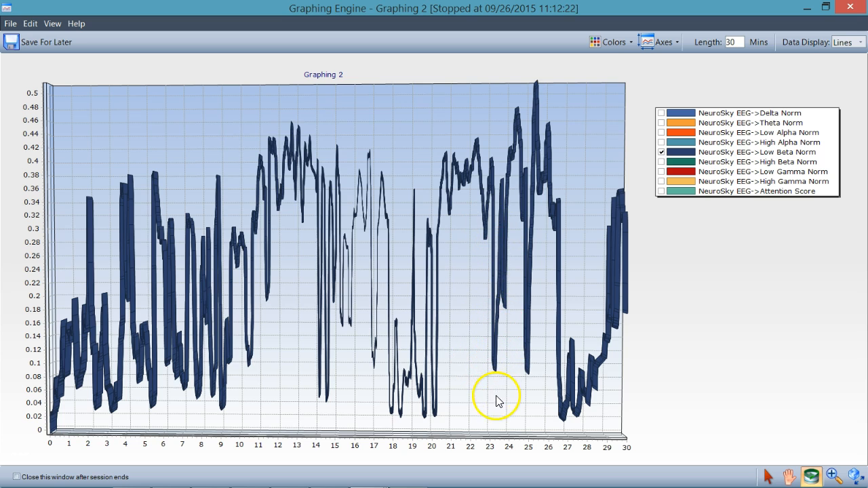
mouse_move(615, 197)
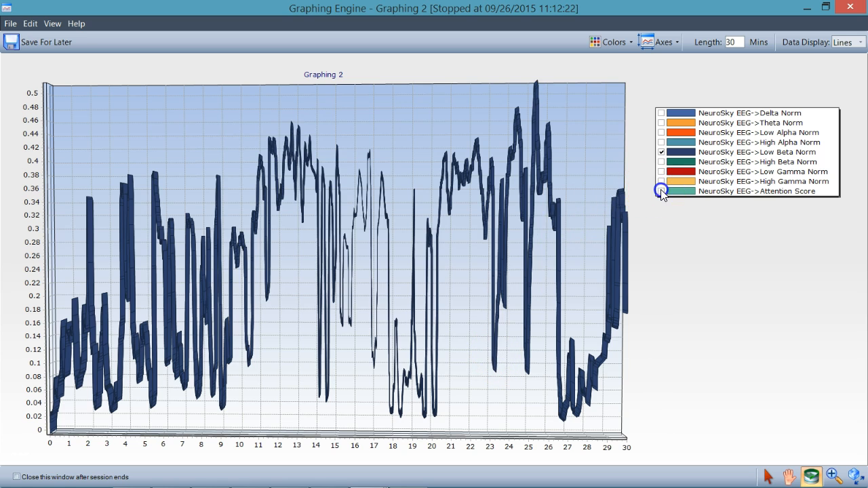
left_click(661, 190)
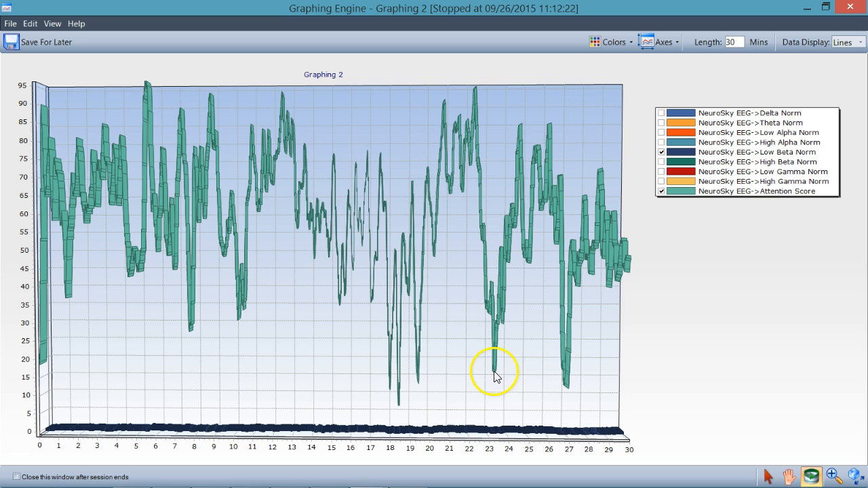
mouse_move(492, 347)
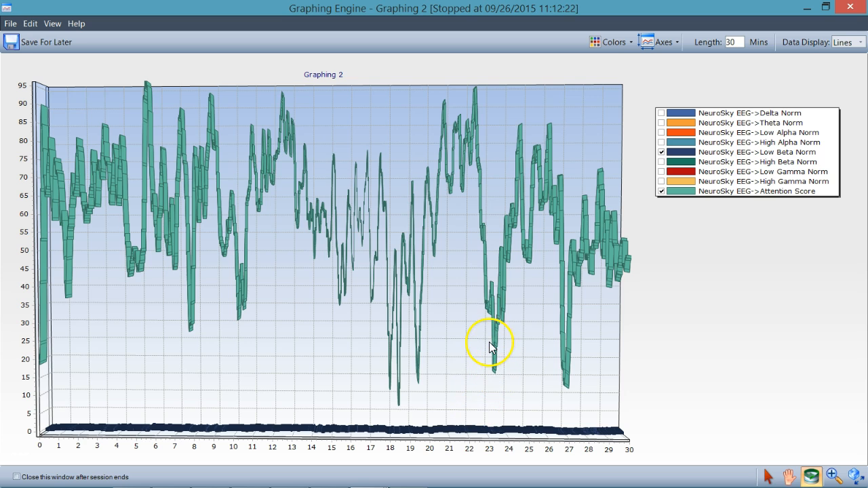
mouse_move(492, 300)
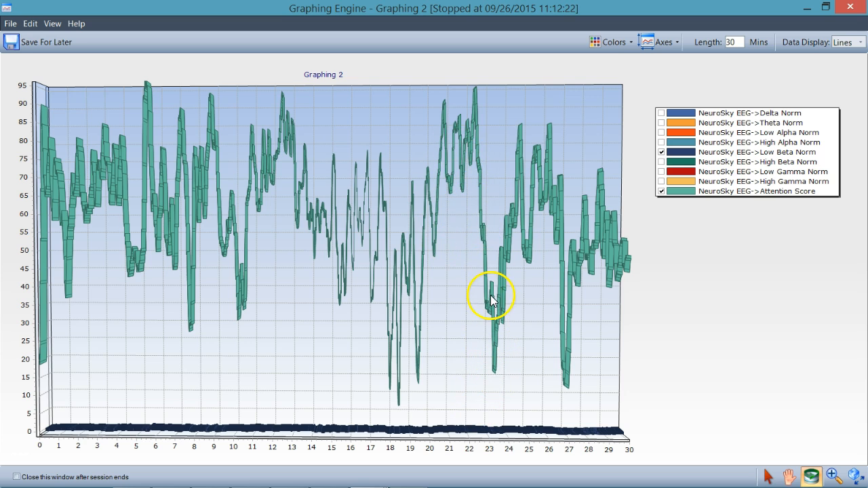
mouse_move(491, 316)
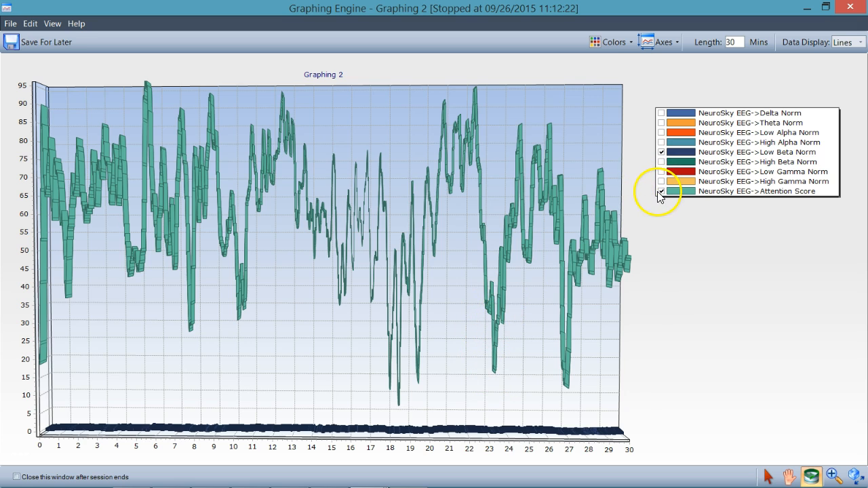
Hide and re-show the Attention Score series so it plots with Low Beta Norm again
left_click(663, 190)
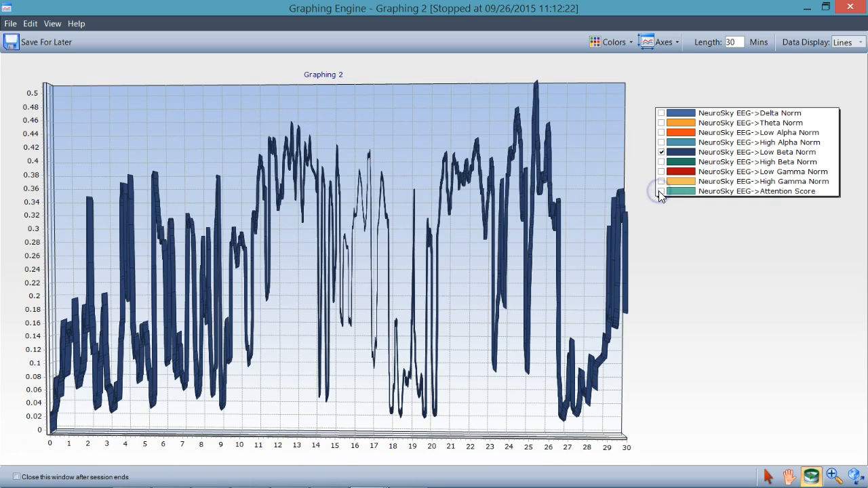
left_click(661, 190)
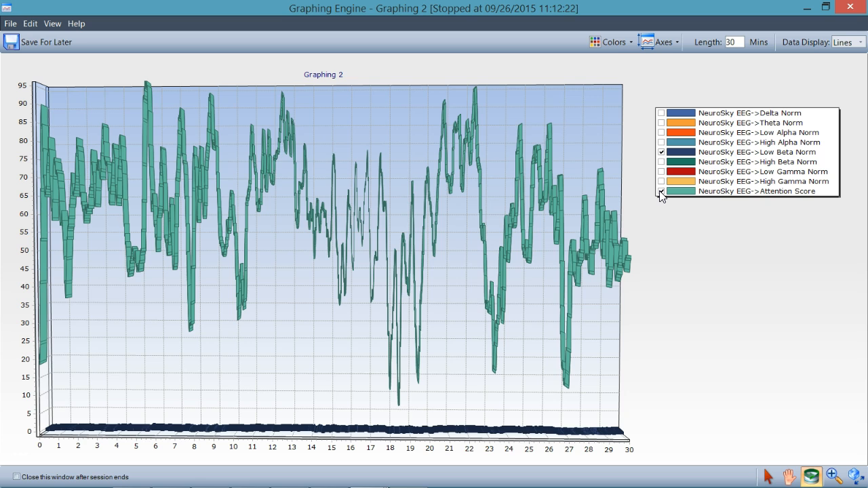
left_click(662, 191)
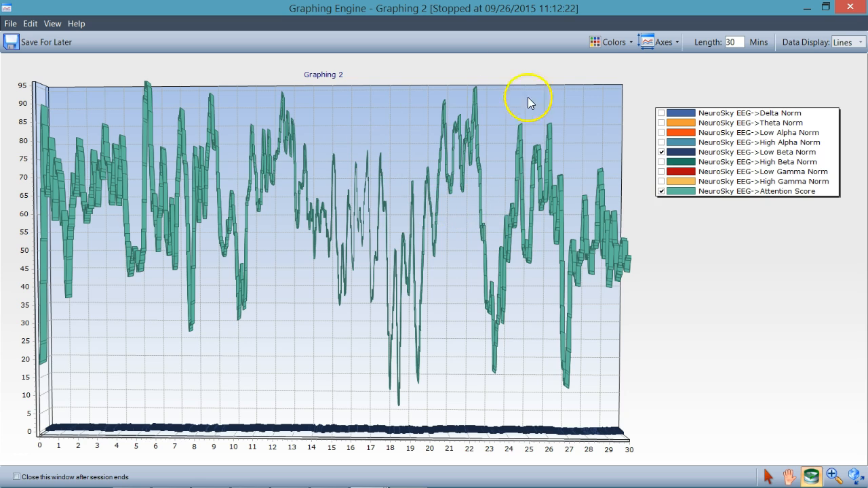
mouse_move(447, 113)
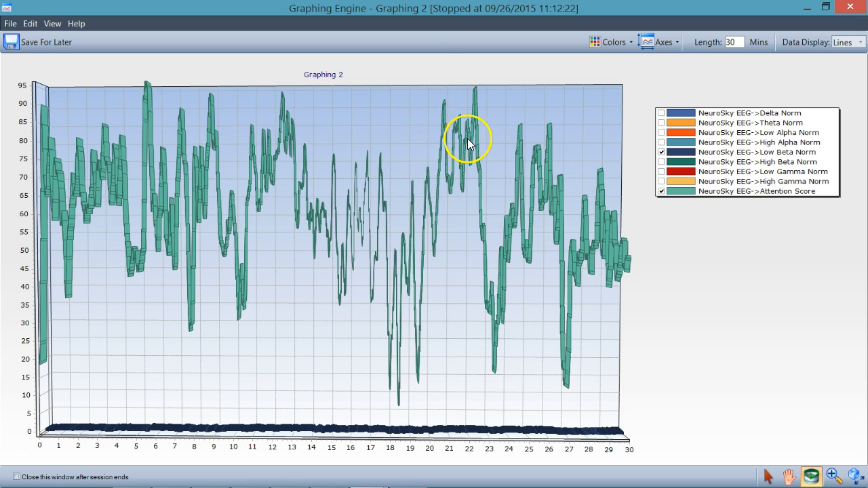
mouse_move(502, 280)
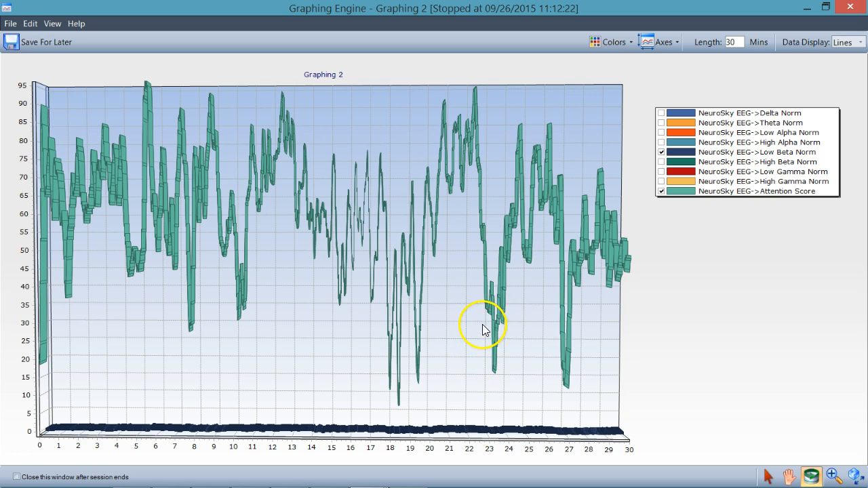
mouse_move(486, 293)
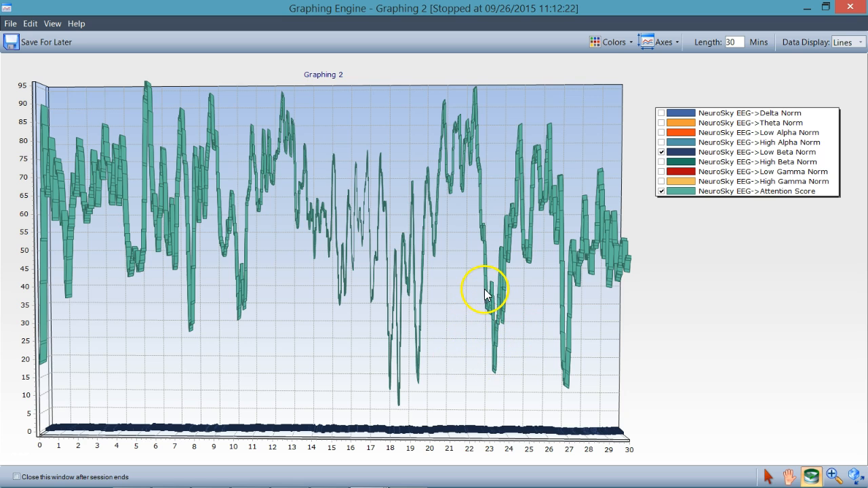
mouse_move(581, 230)
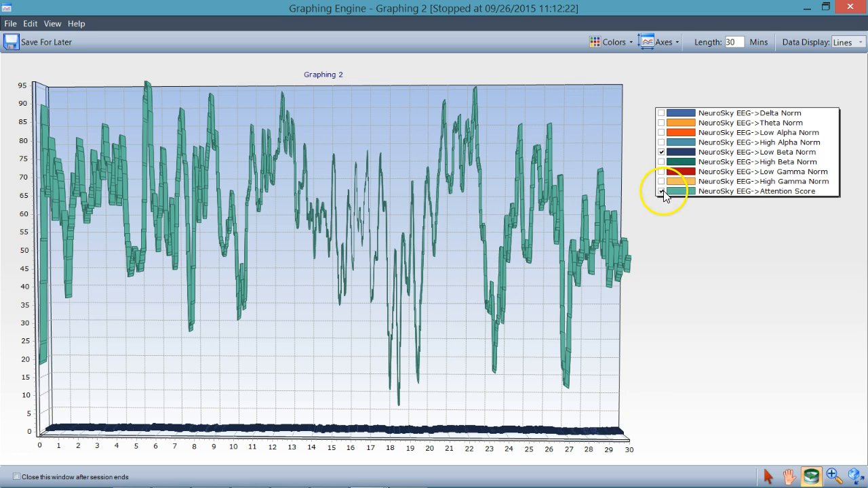
Toggle Attention Score off and on twice, ending with it beside Low Beta Norm
left_click(662, 190)
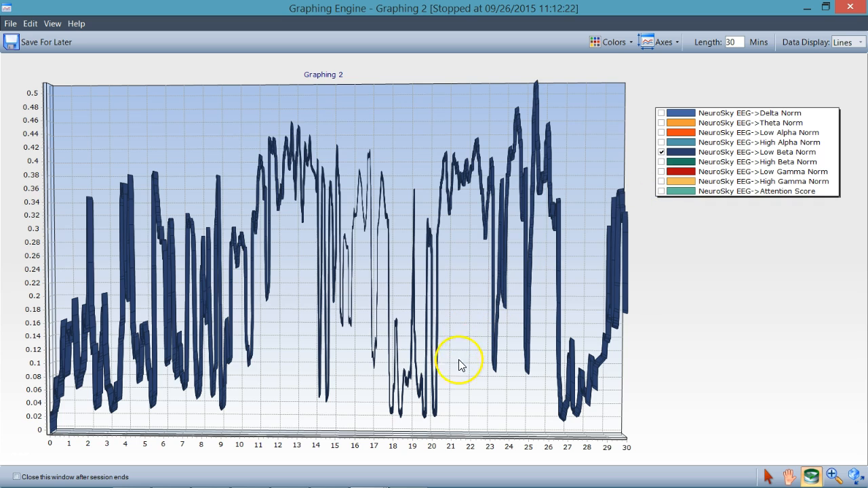
mouse_move(324, 433)
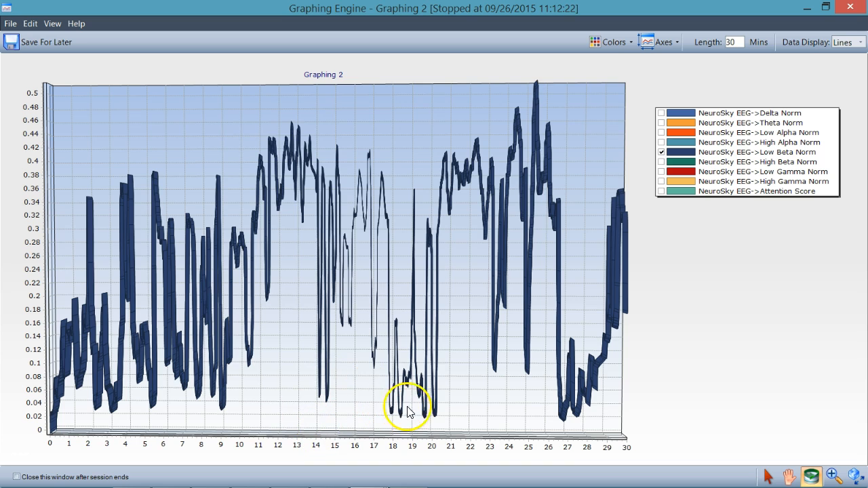
mouse_move(442, 376)
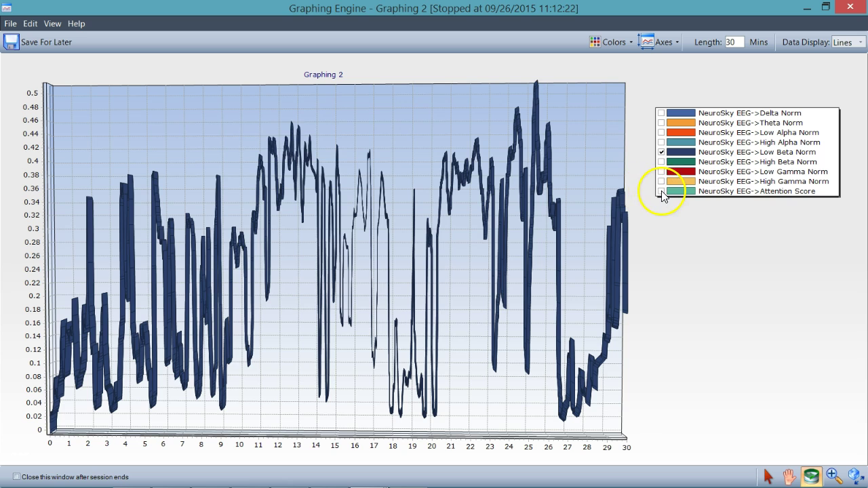
left_click(661, 191)
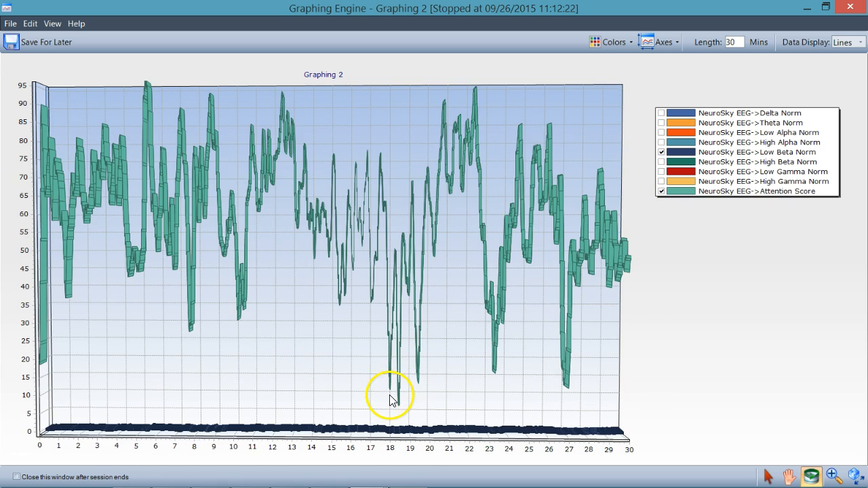
mouse_move(385, 325)
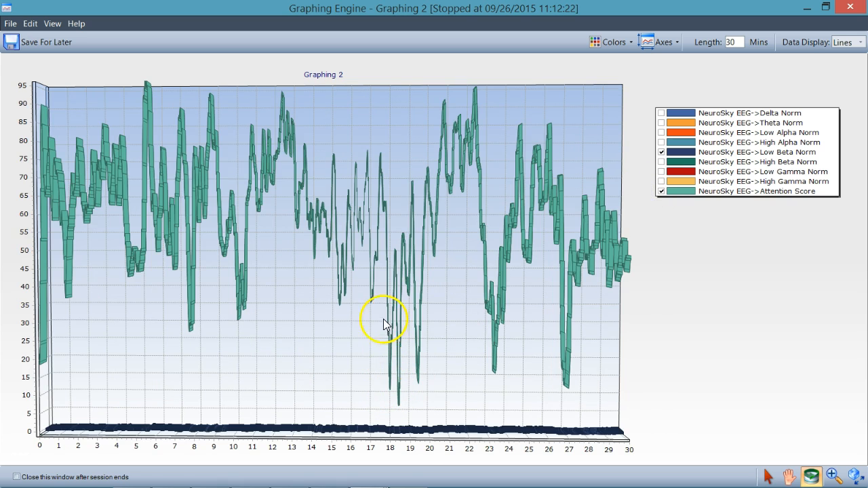
mouse_move(393, 274)
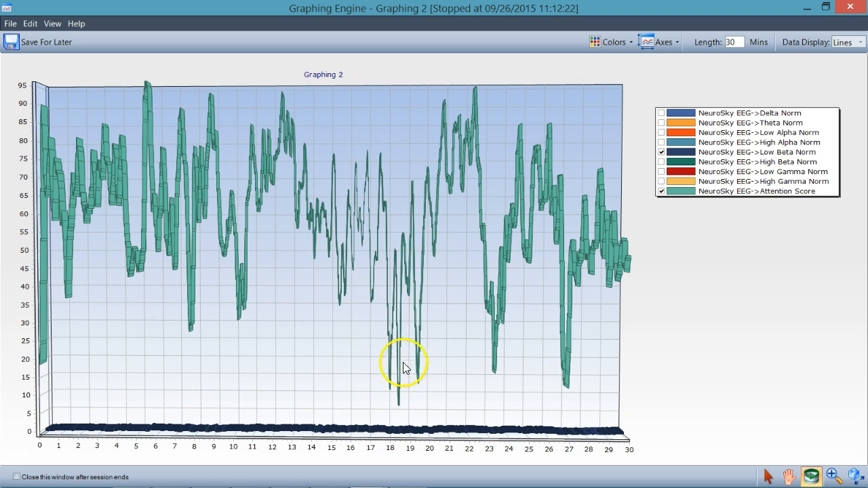
mouse_move(430, 281)
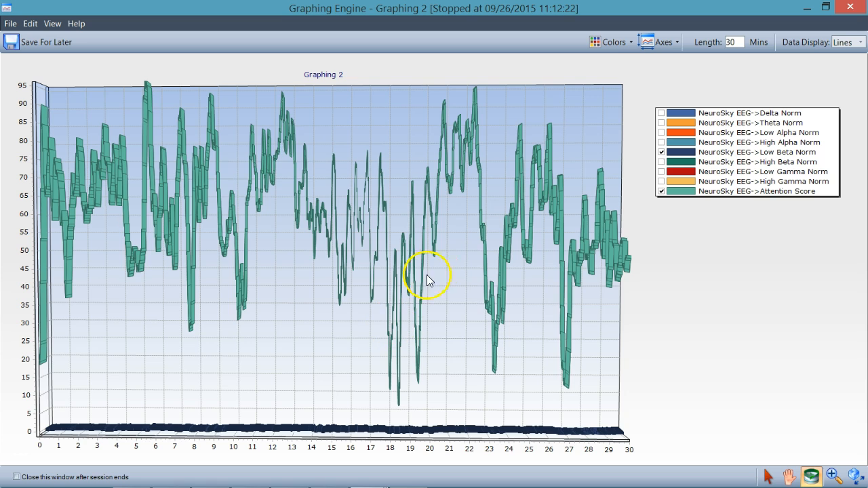
mouse_move(120, 343)
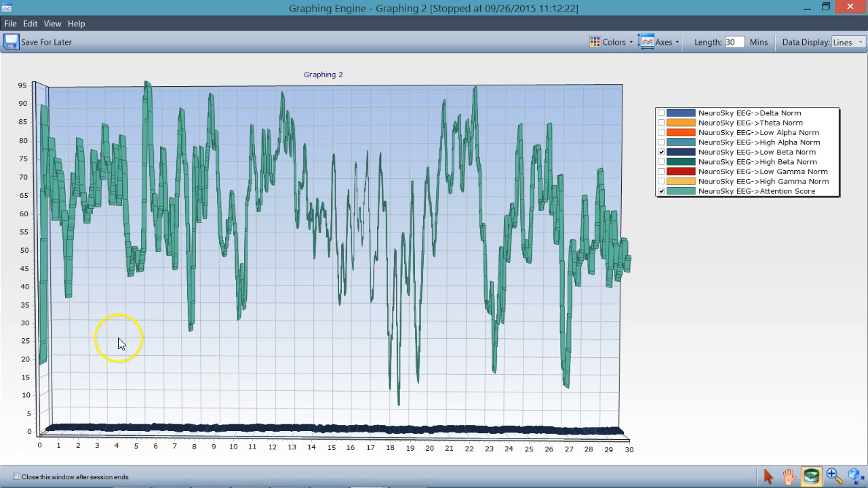
mouse_move(192, 331)
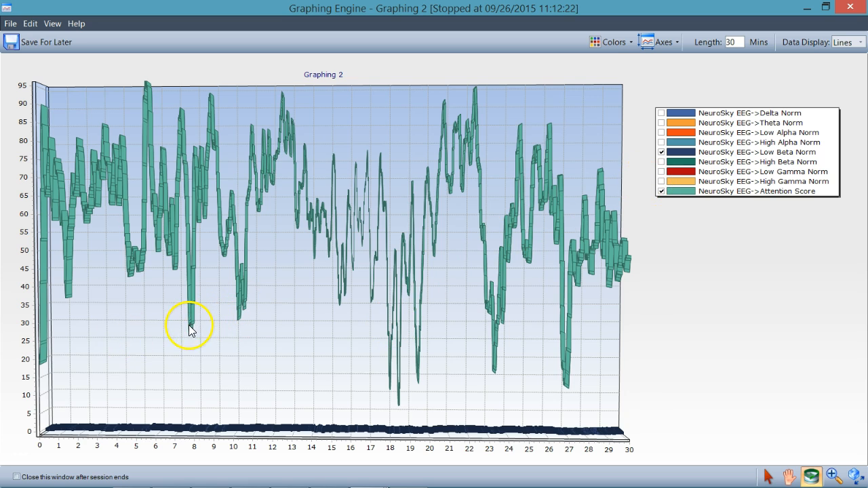
mouse_move(182, 288)
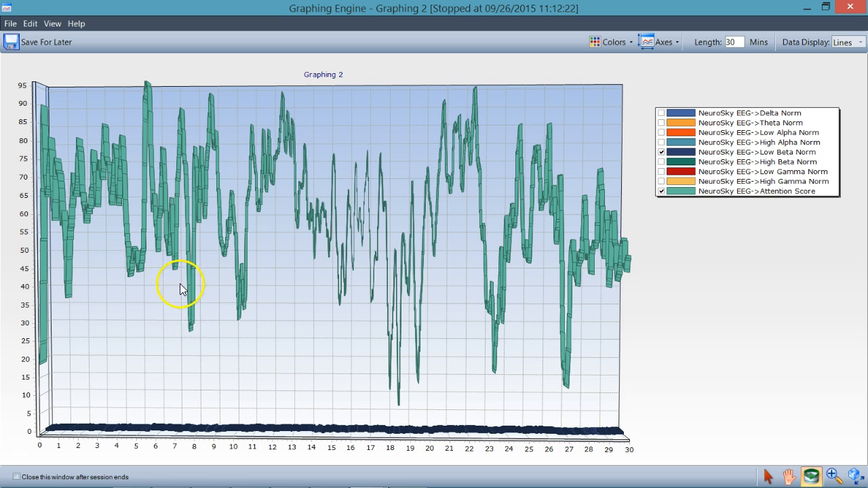
mouse_move(635, 194)
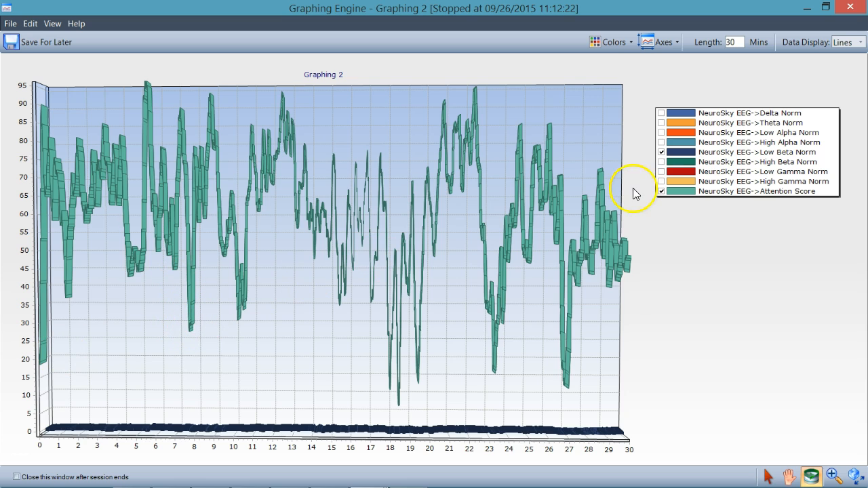
left_click(662, 190)
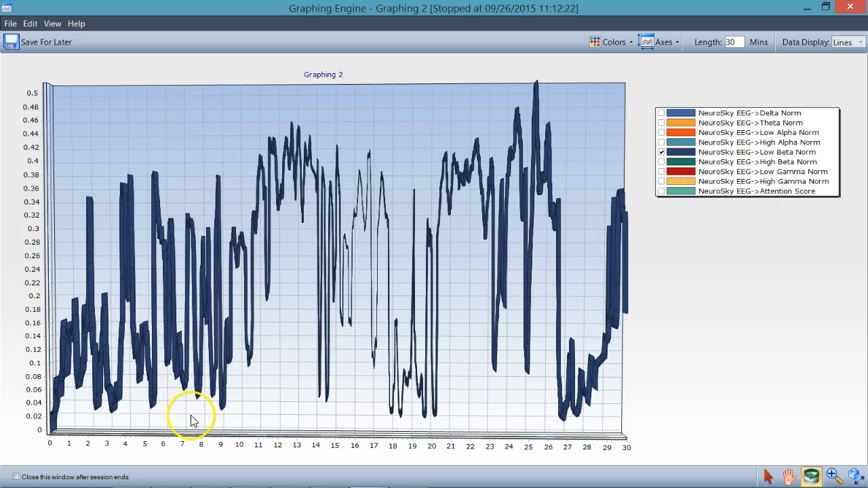
mouse_move(193, 384)
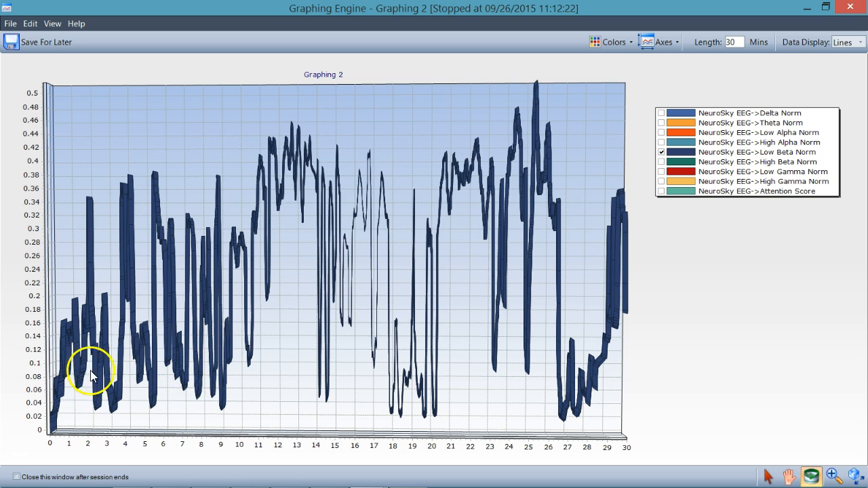
mouse_move(242, 370)
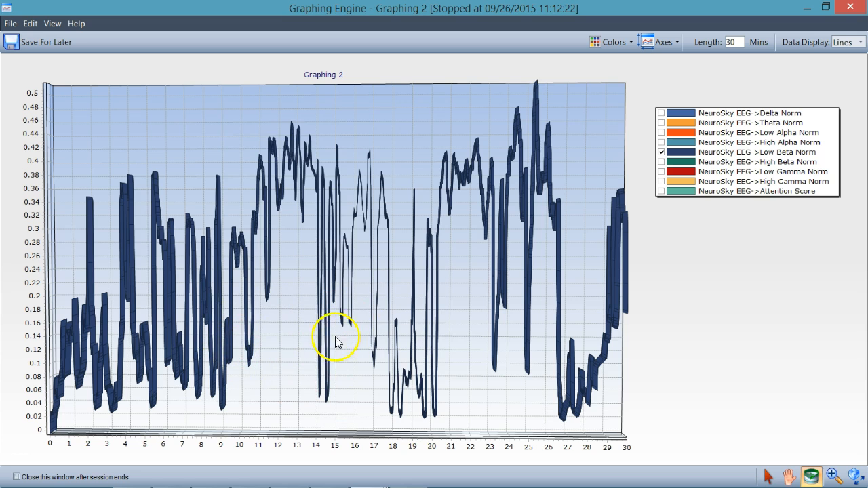
mouse_move(440, 315)
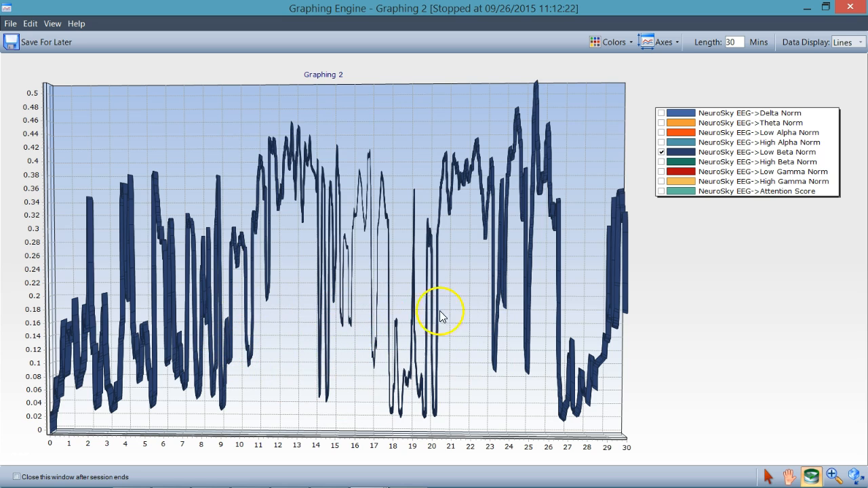
mouse_move(493, 278)
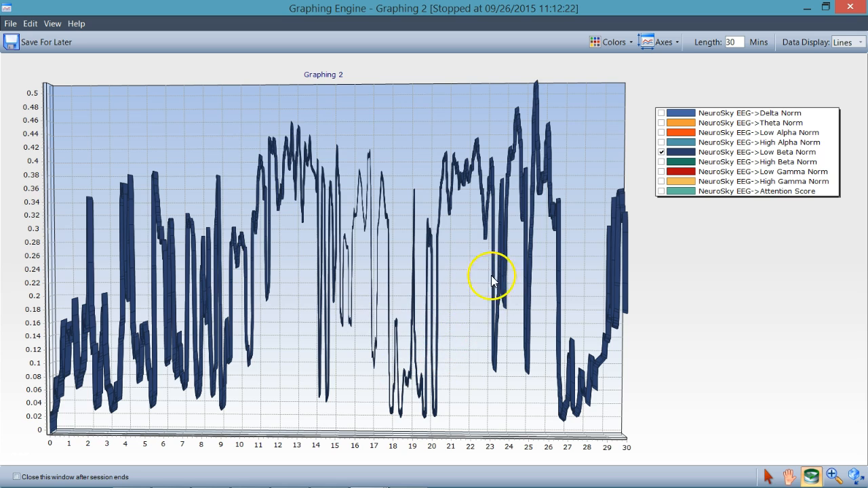
mouse_move(387, 414)
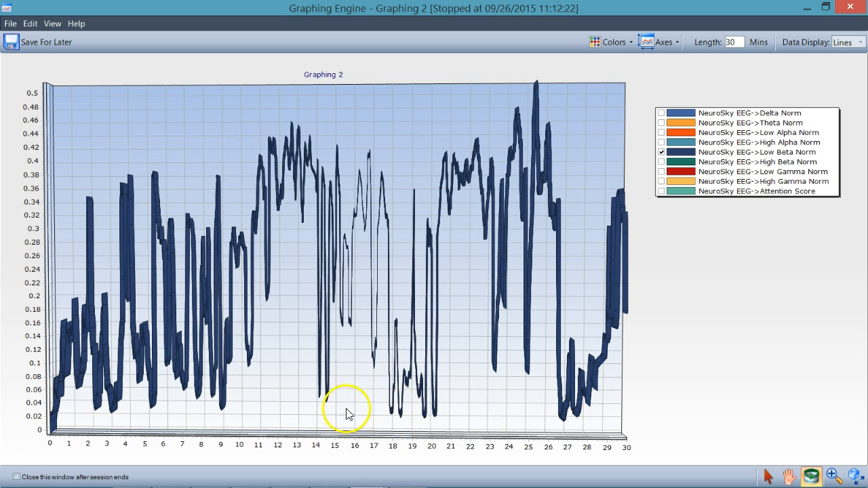
mouse_move(362, 411)
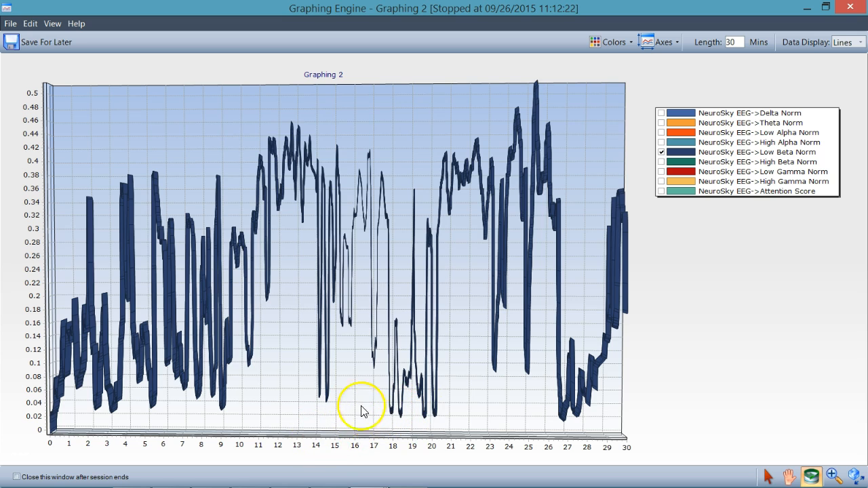
mouse_move(414, 420)
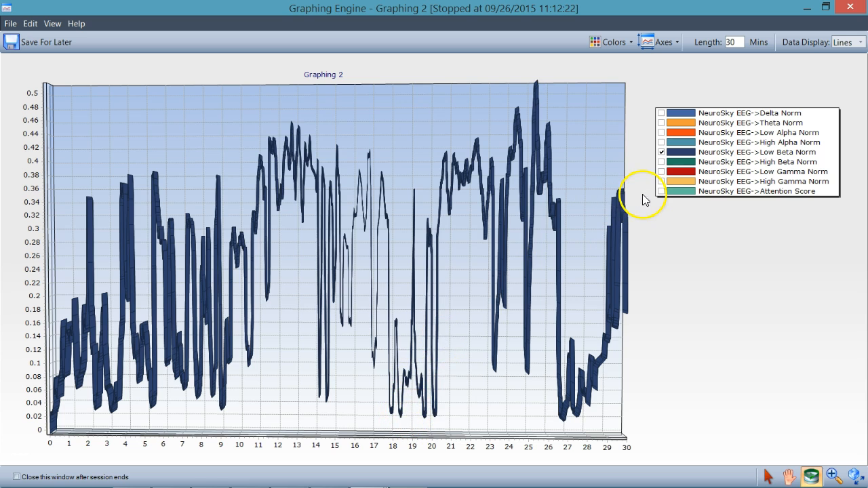
left_click(661, 191)
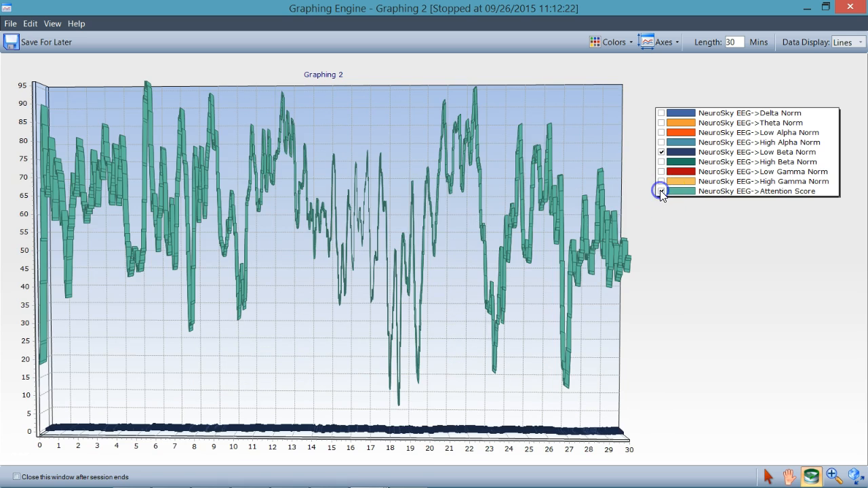
Uncheck Attention Score and then Low Beta Norm, leaving no series plotted
left_click(662, 191)
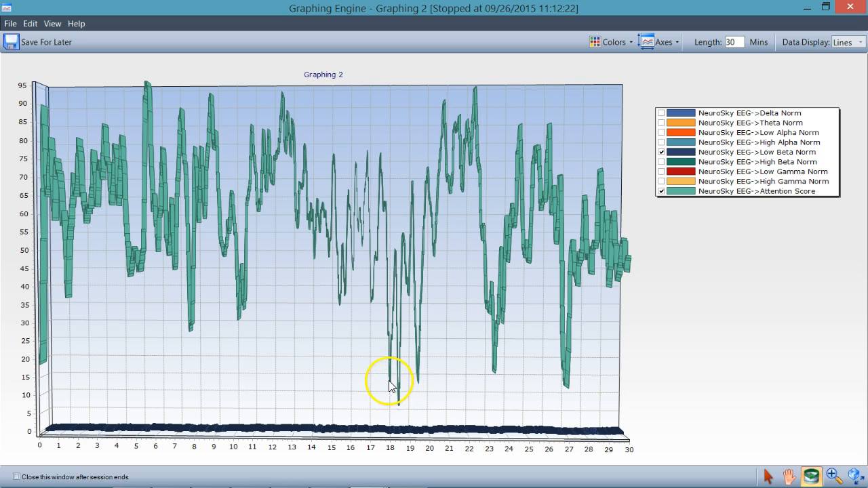
mouse_move(443, 341)
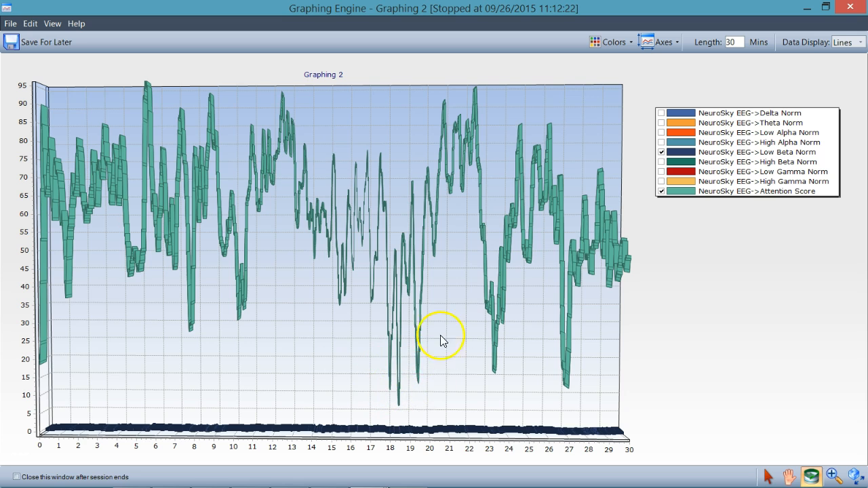
mouse_move(617, 190)
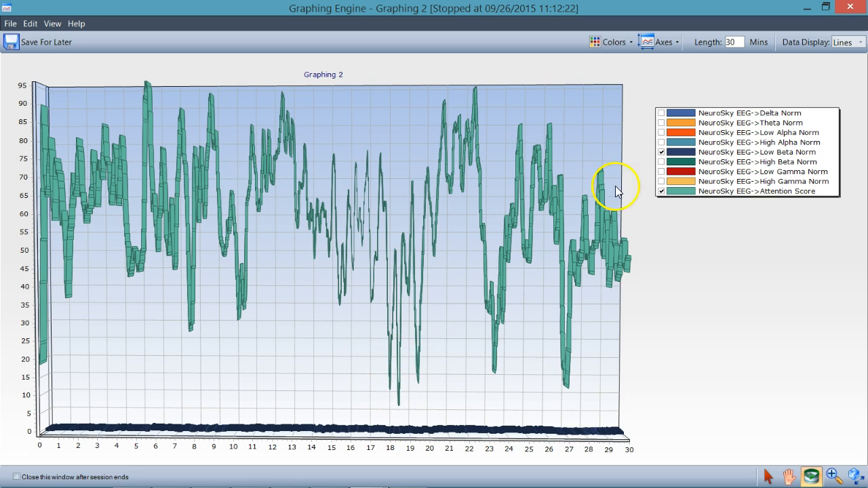
left_click(661, 191)
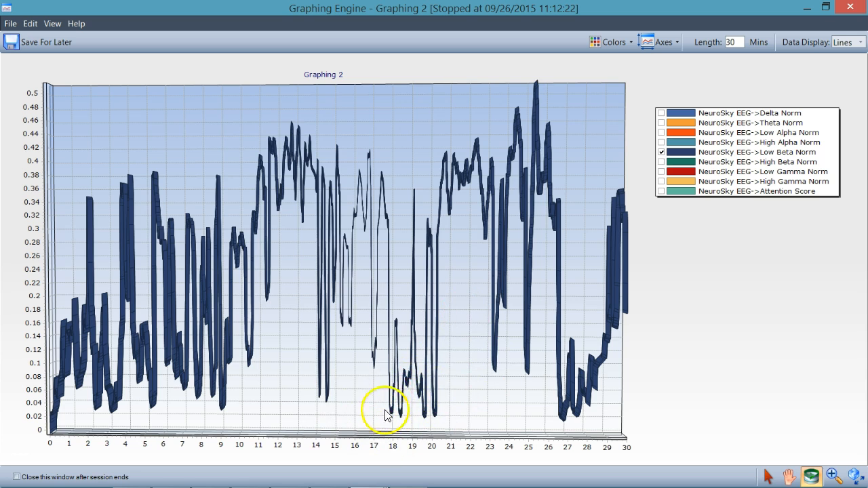
mouse_move(407, 377)
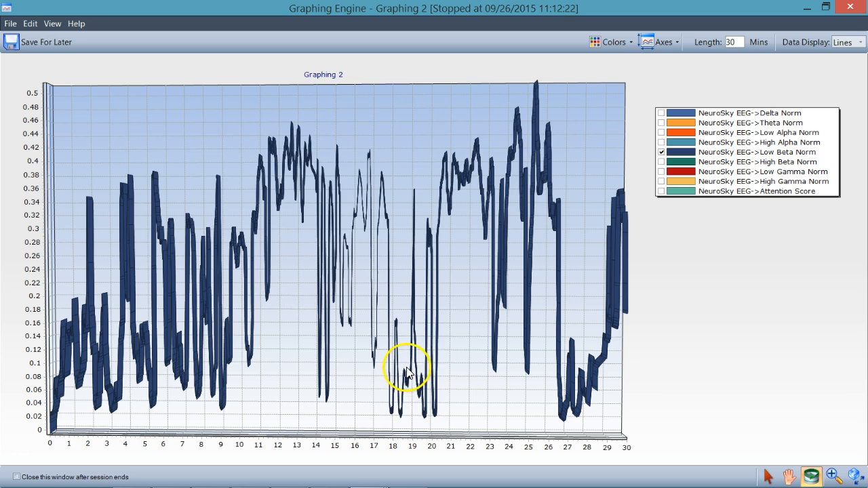
mouse_move(427, 330)
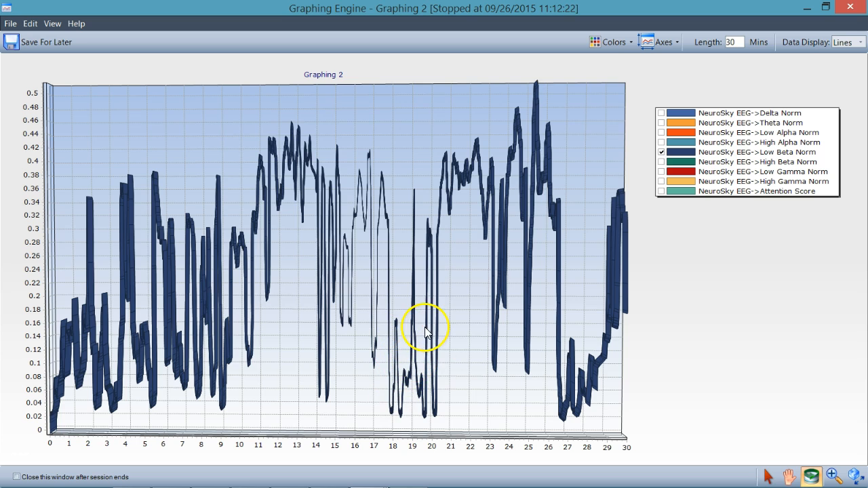
mouse_move(649, 183)
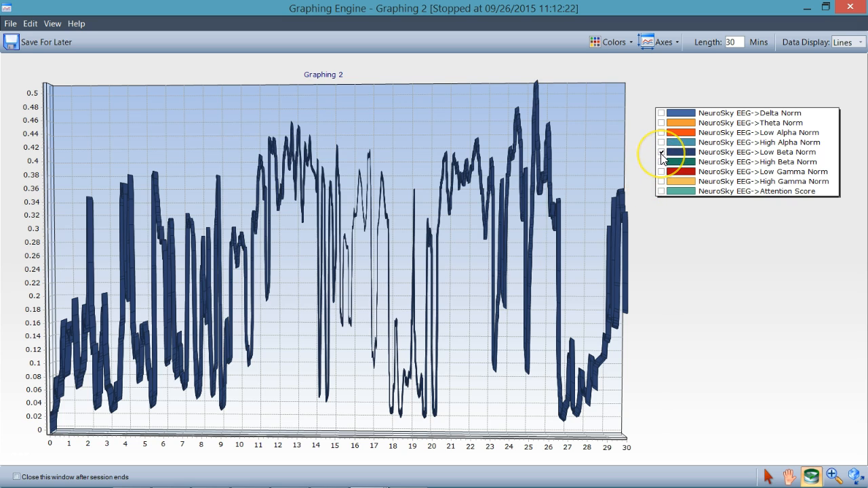
left_click(662, 152)
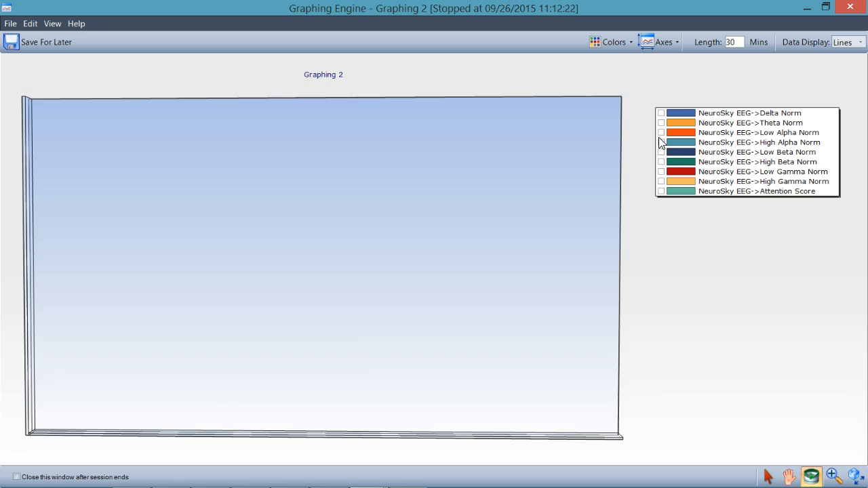
Show Theta Norm and add Attention Score, rescaling the axis to about 95
left_click(661, 122)
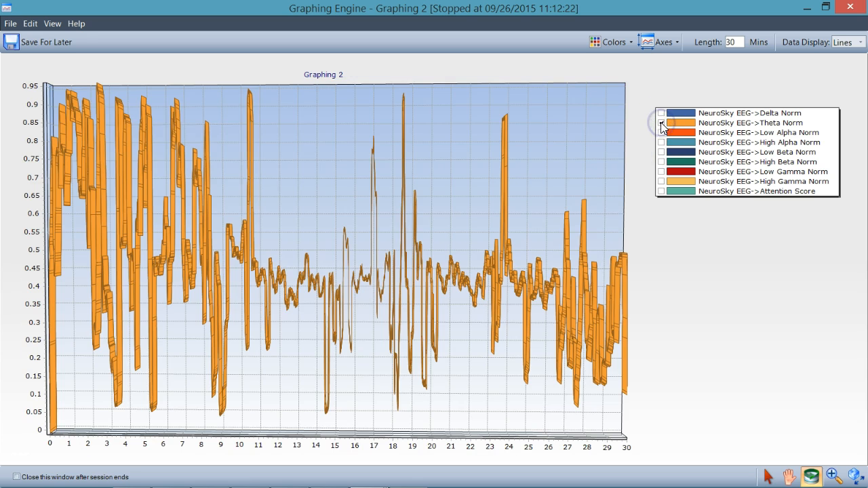
left_click(661, 122)
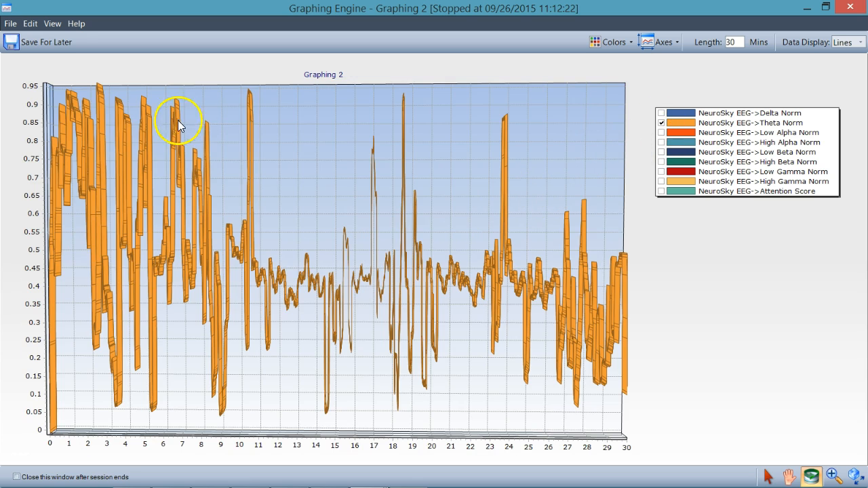
mouse_move(148, 189)
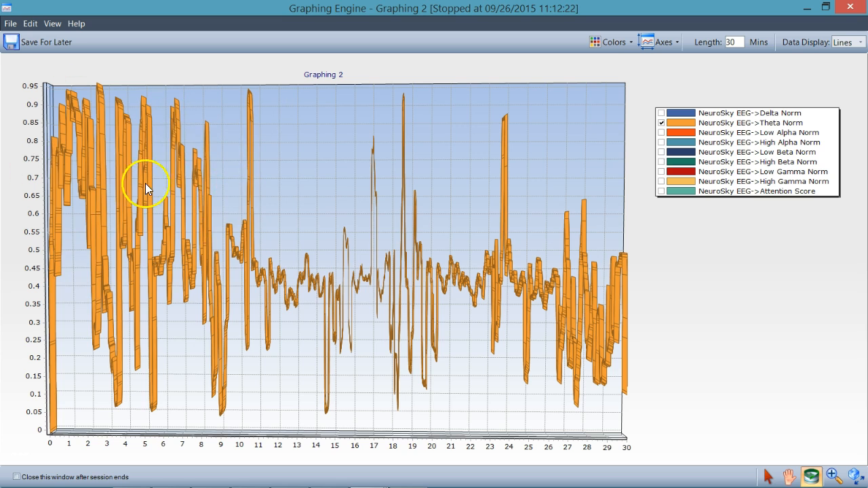
mouse_move(94, 178)
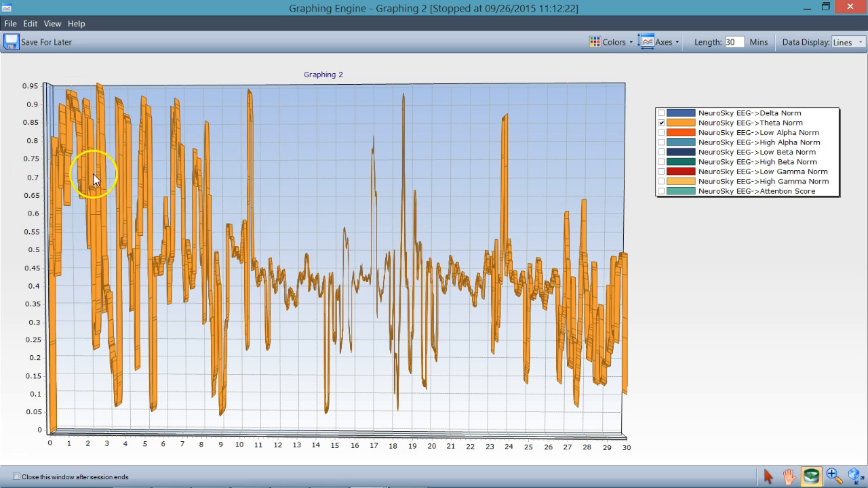
mouse_move(221, 143)
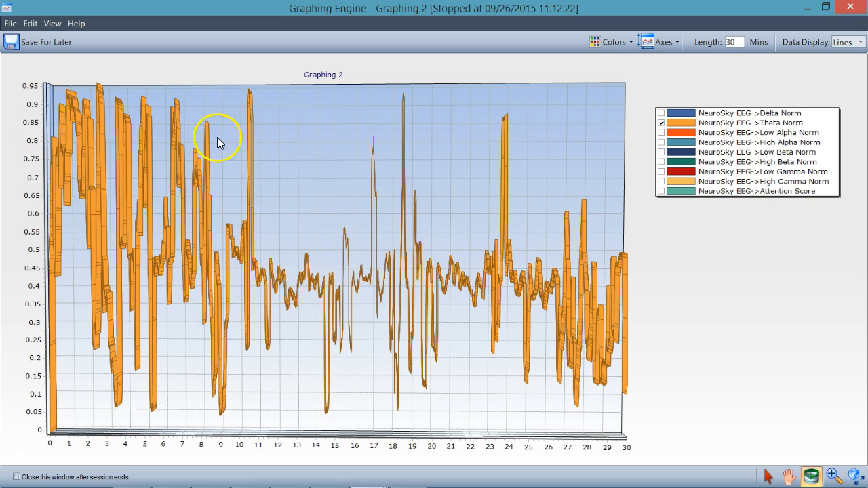
mouse_move(113, 127)
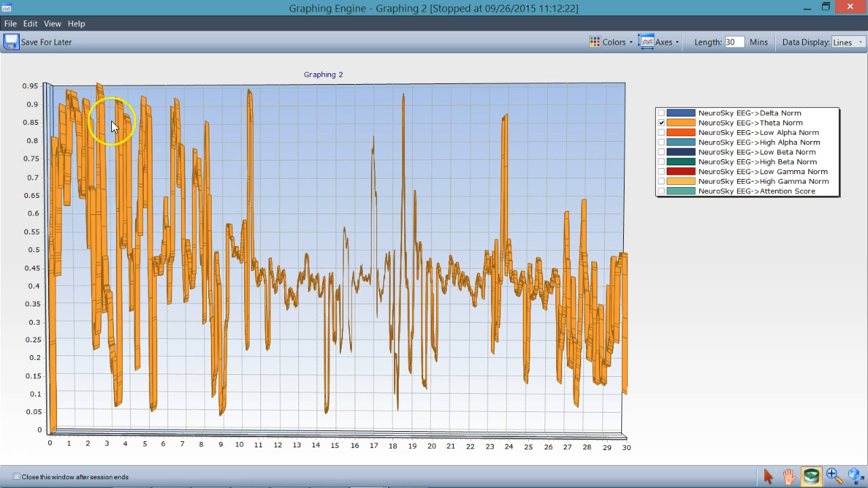
mouse_move(50, 203)
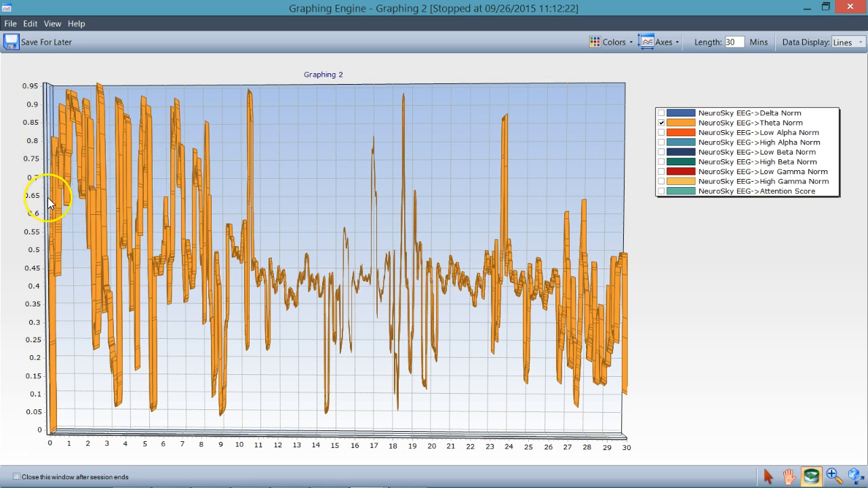
mouse_move(114, 188)
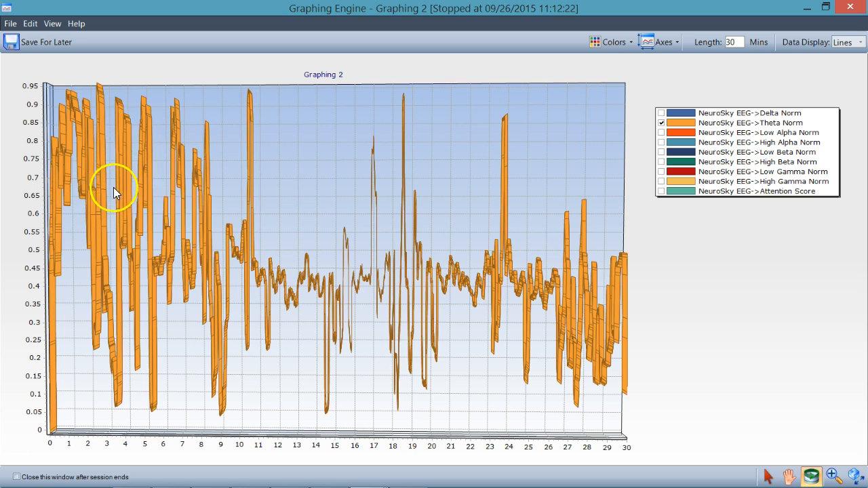
mouse_move(287, 181)
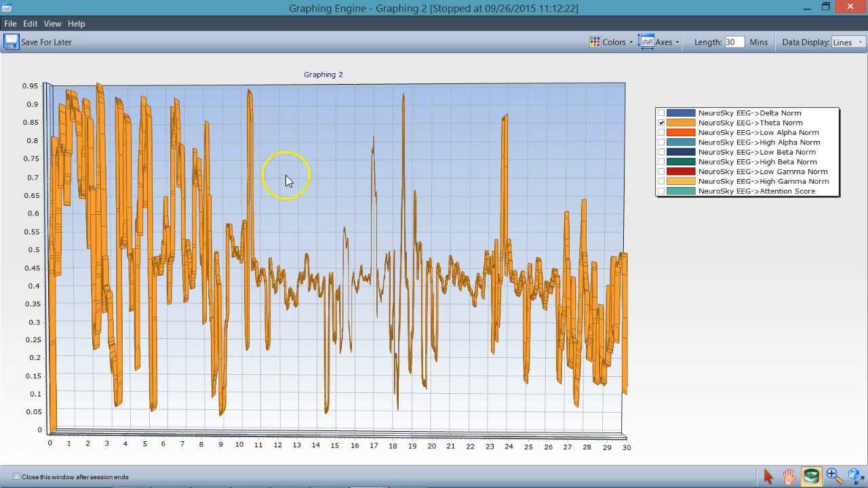
mouse_move(433, 307)
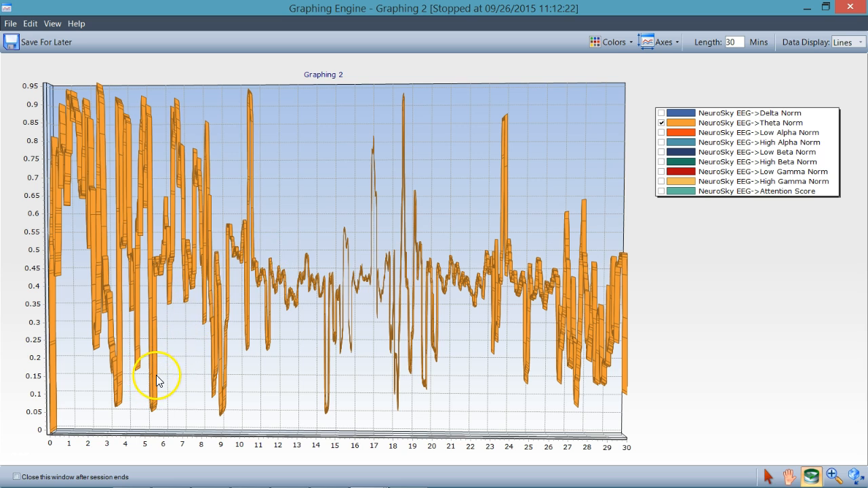
mouse_move(244, 370)
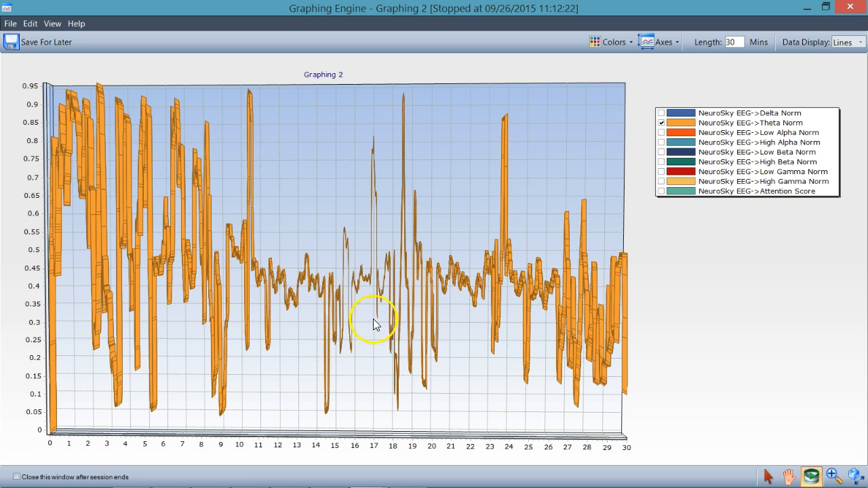
mouse_move(392, 417)
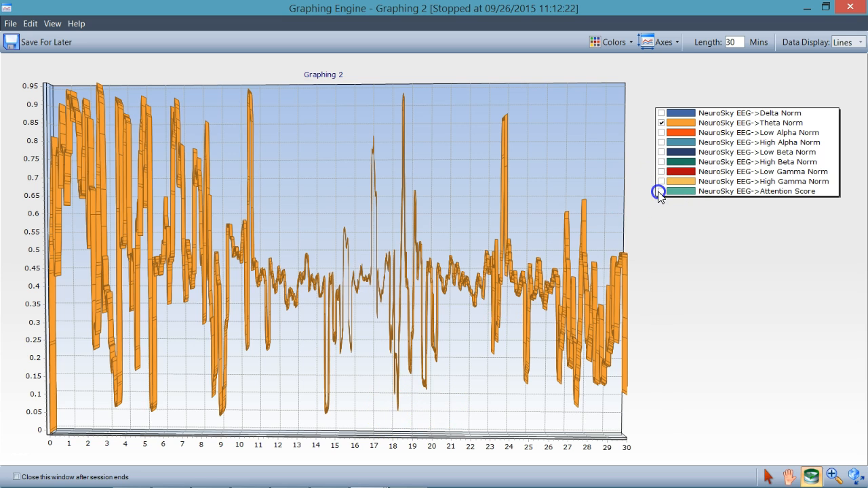
left_click(662, 191)
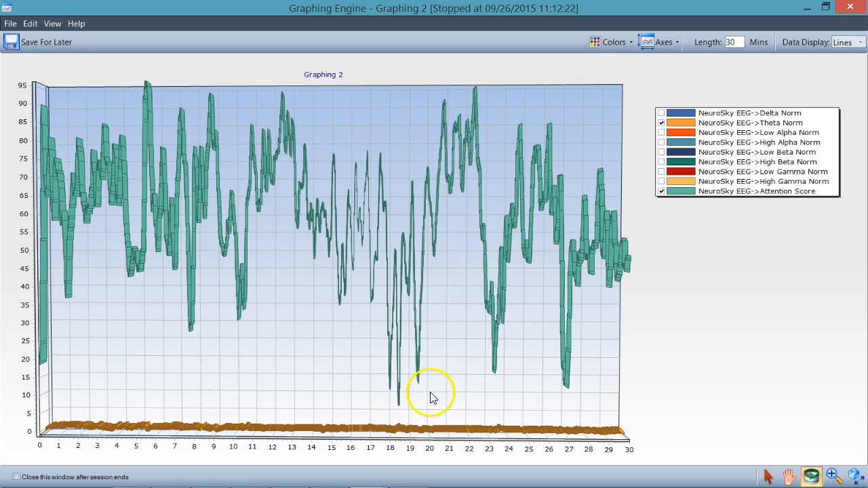
mouse_move(437, 420)
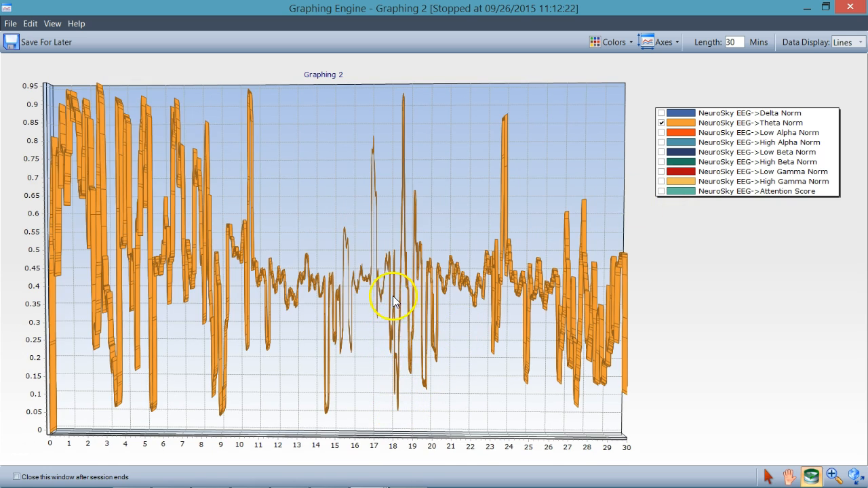
mouse_move(416, 176)
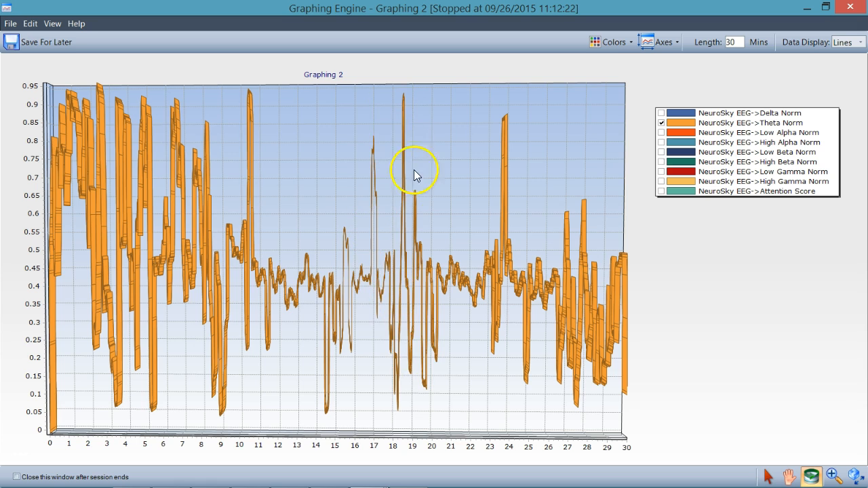
mouse_move(411, 103)
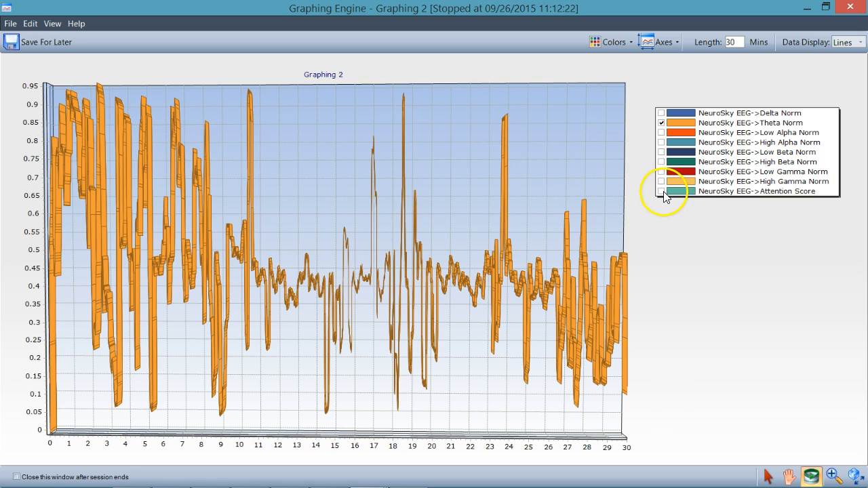
Toggle Attention Score, ending with only Theta Norm plotted on a 0–0.95 axis
left_click(661, 190)
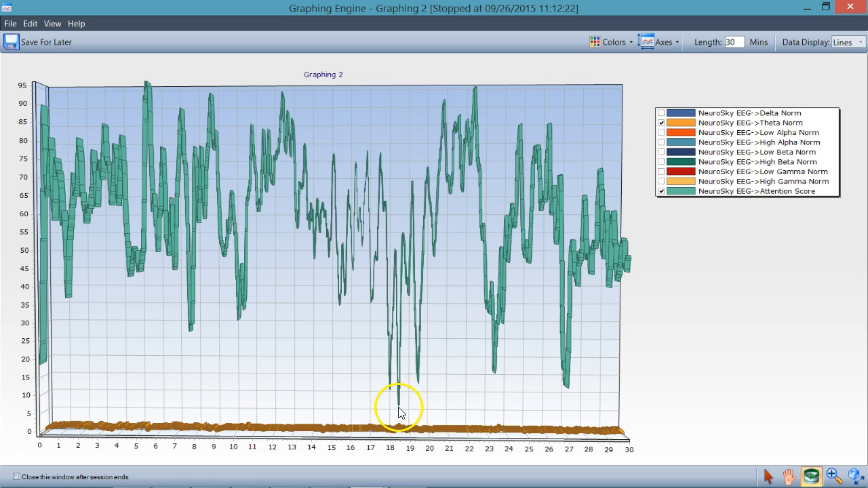
mouse_move(408, 296)
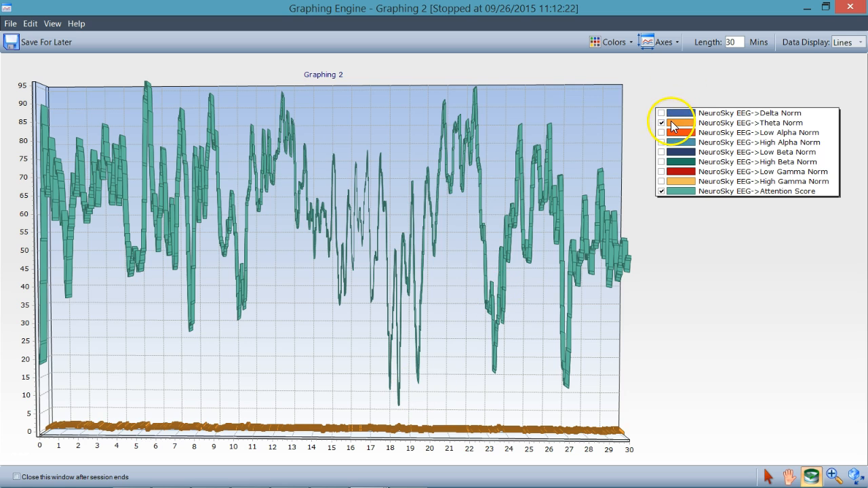
left_click(661, 191)
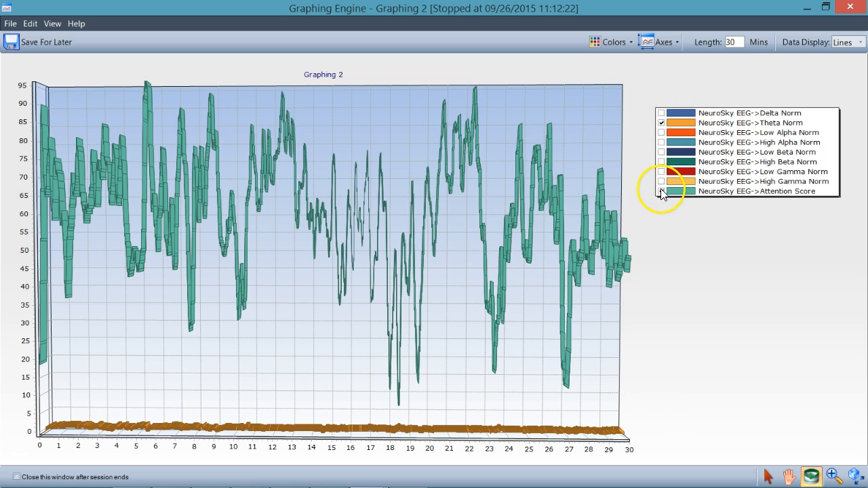
left_click(662, 191)
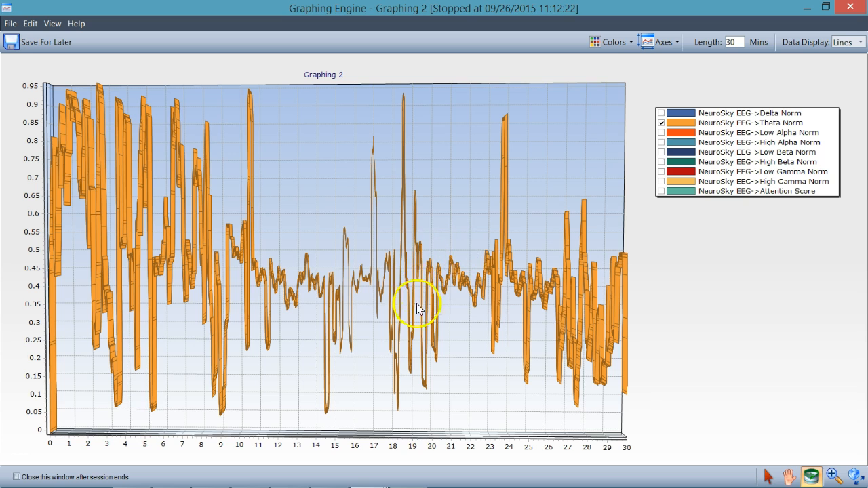
mouse_move(403, 98)
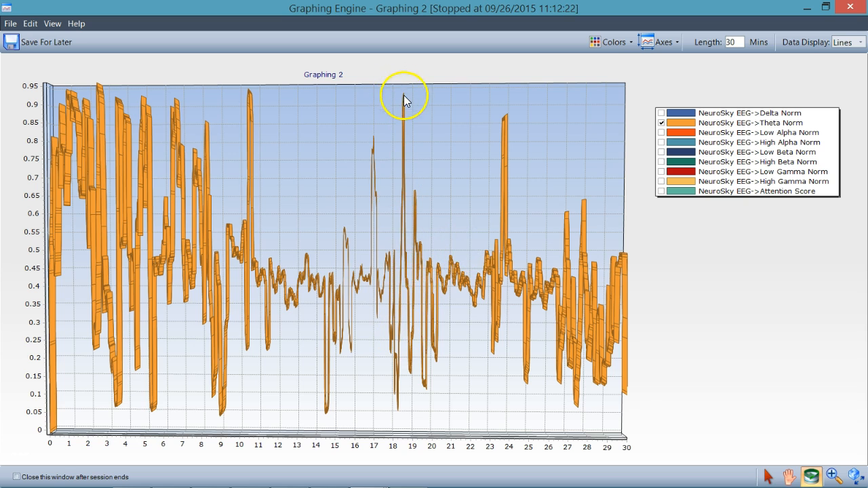
mouse_move(385, 277)
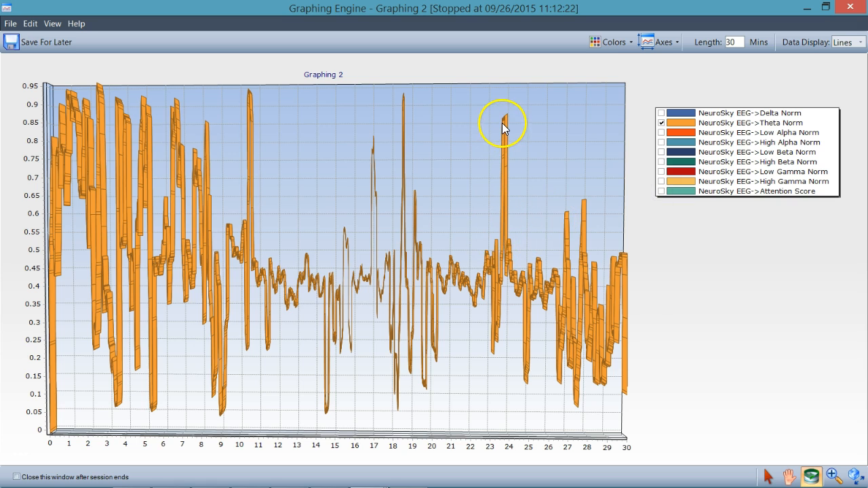
mouse_move(452, 280)
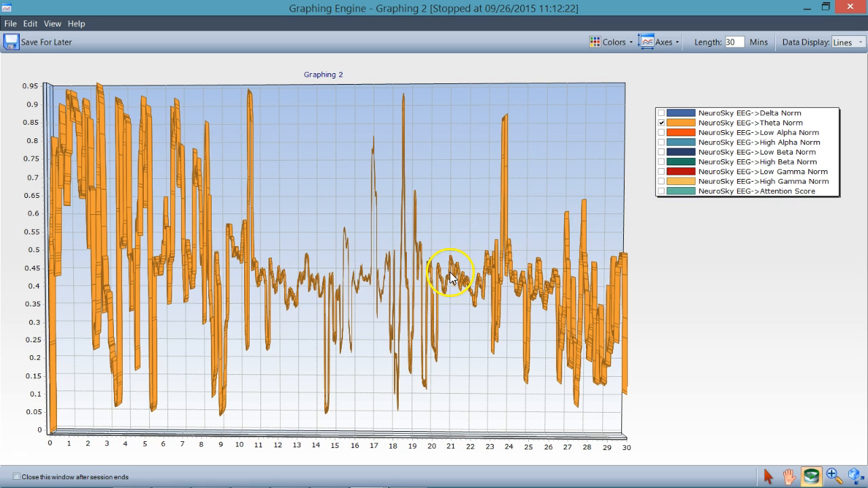
mouse_move(508, 288)
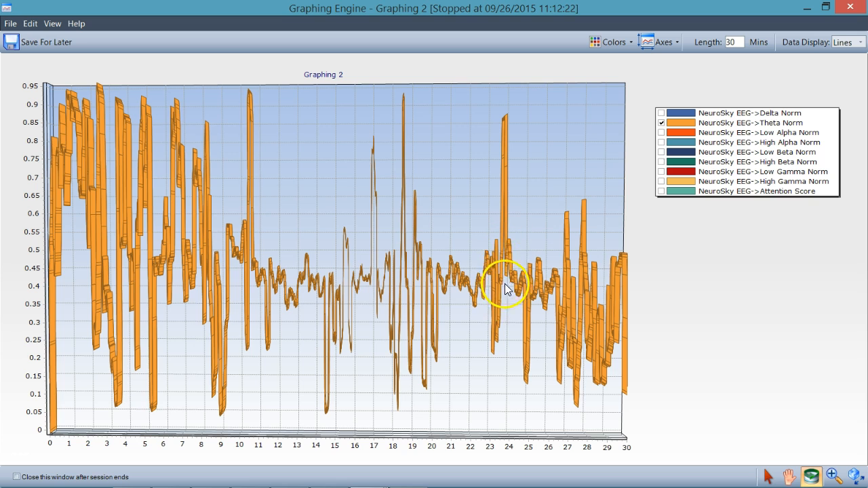
mouse_move(508, 247)
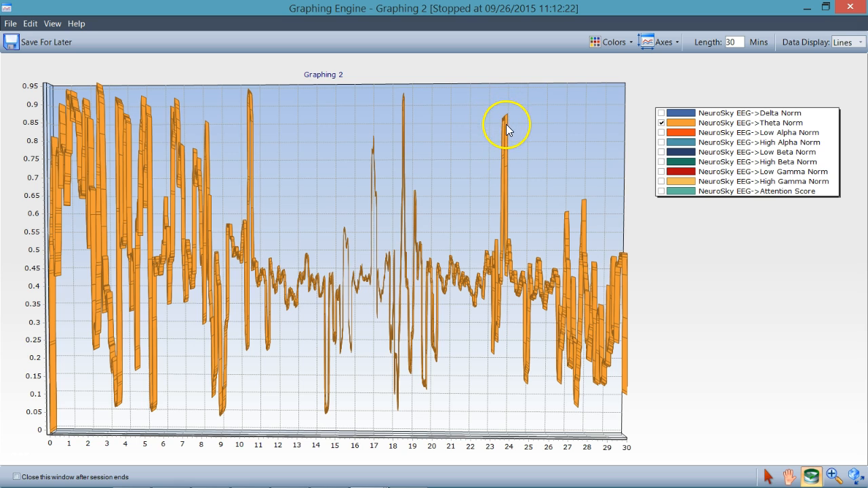
mouse_move(663, 181)
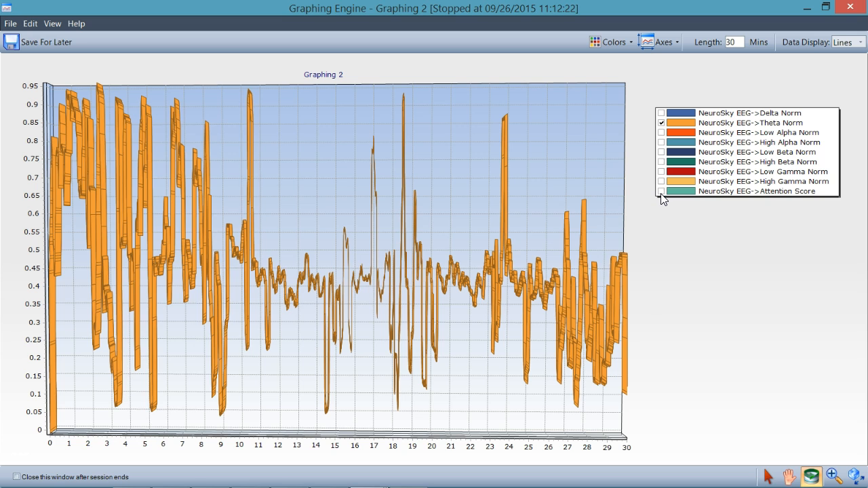
Overlay Attention Score on Theta Norm again, with the axis back near 95
left_click(661, 190)
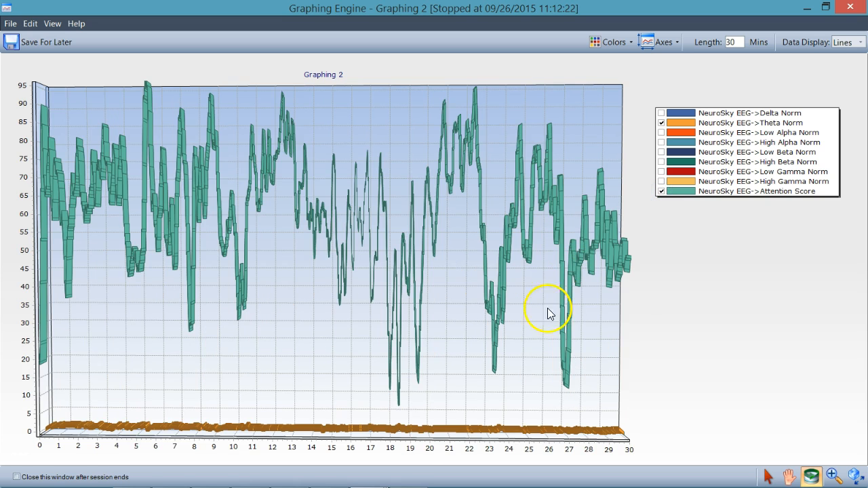
mouse_move(503, 333)
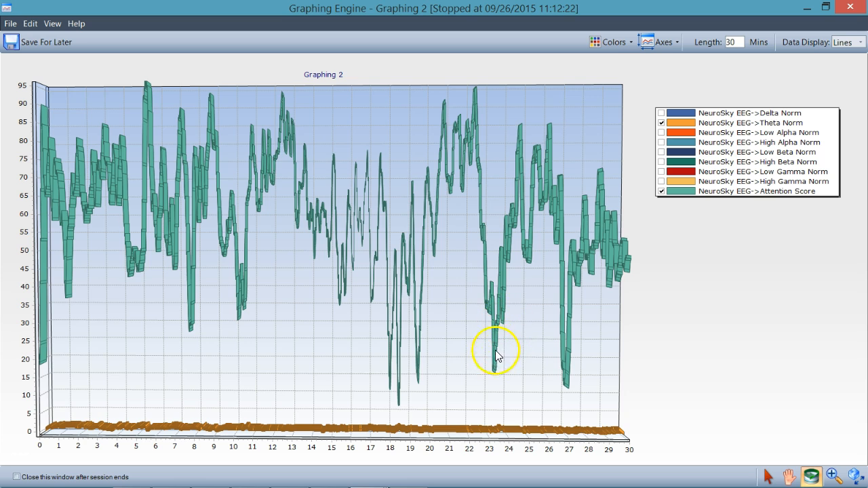
mouse_move(501, 320)
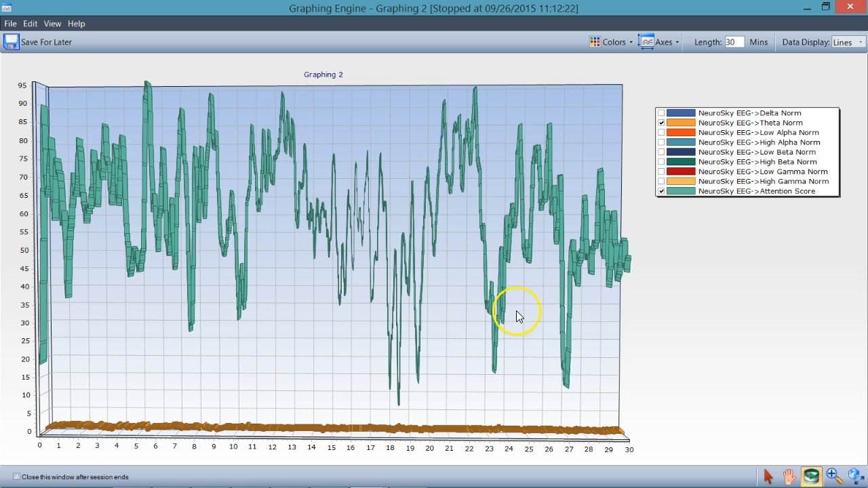
left_click(662, 190)
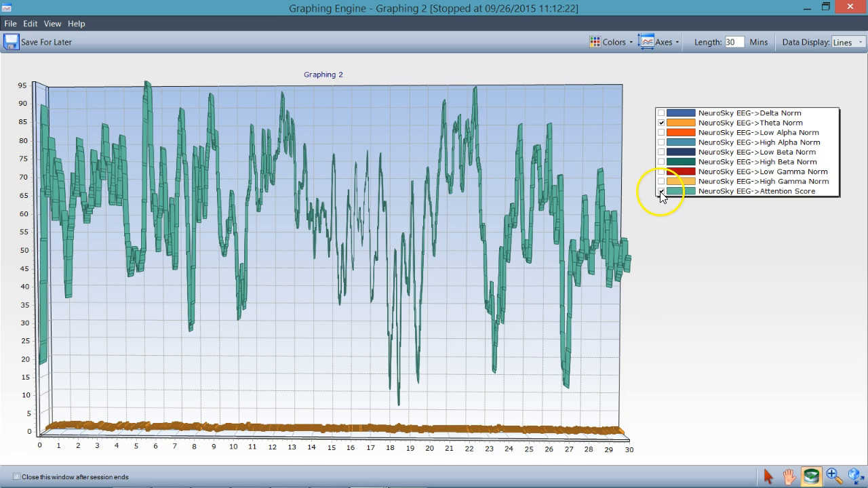
Hide Attention Score so only Theta Norm remains, axis rescaled to about 0.95
left_click(661, 192)
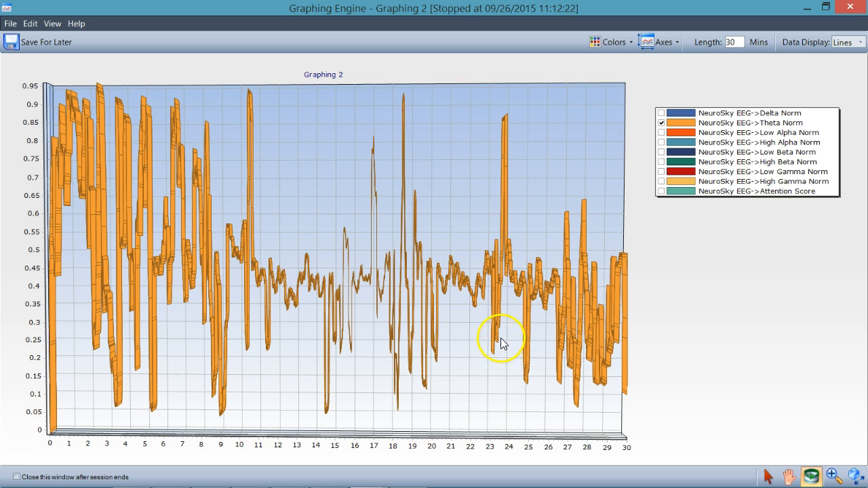
mouse_move(502, 261)
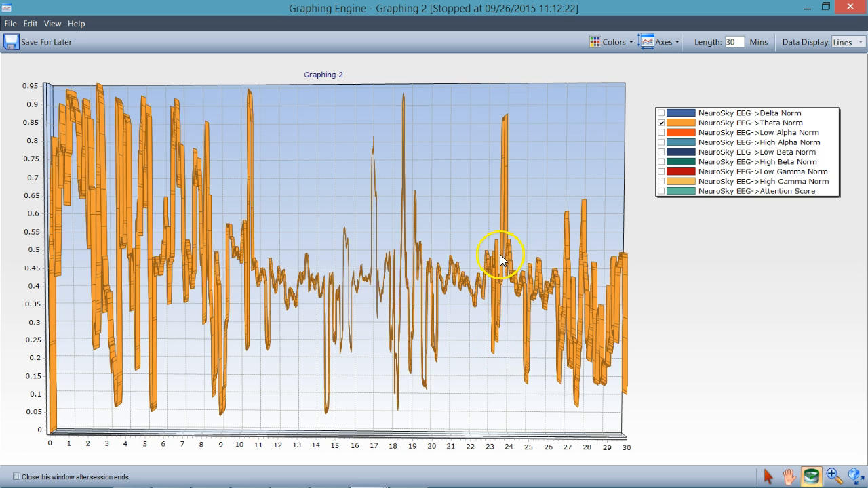
mouse_move(506, 245)
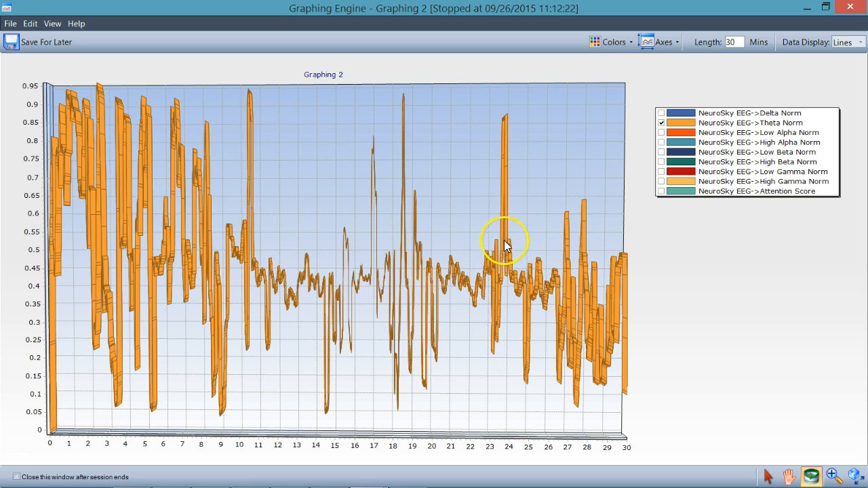
mouse_move(510, 127)
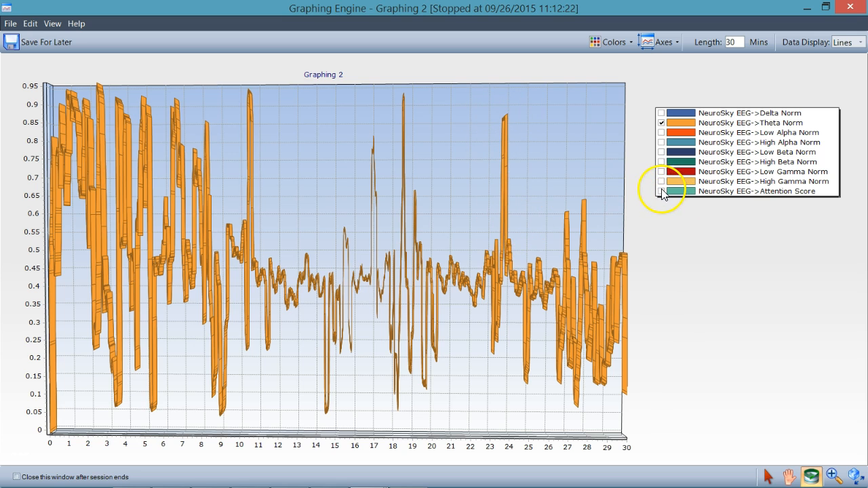
left_click(661, 190)
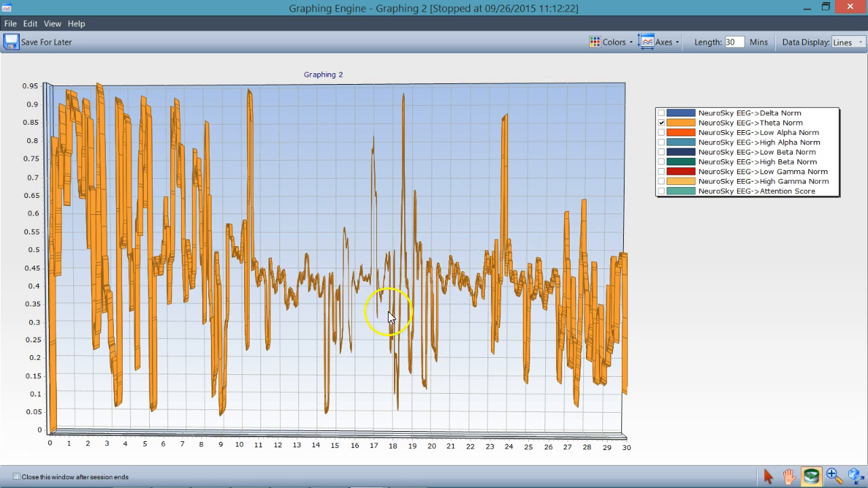
mouse_move(473, 275)
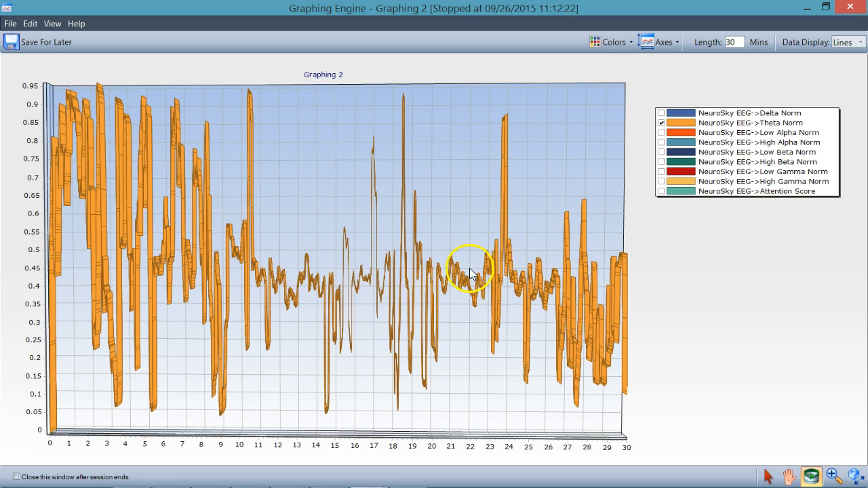
mouse_move(415, 286)
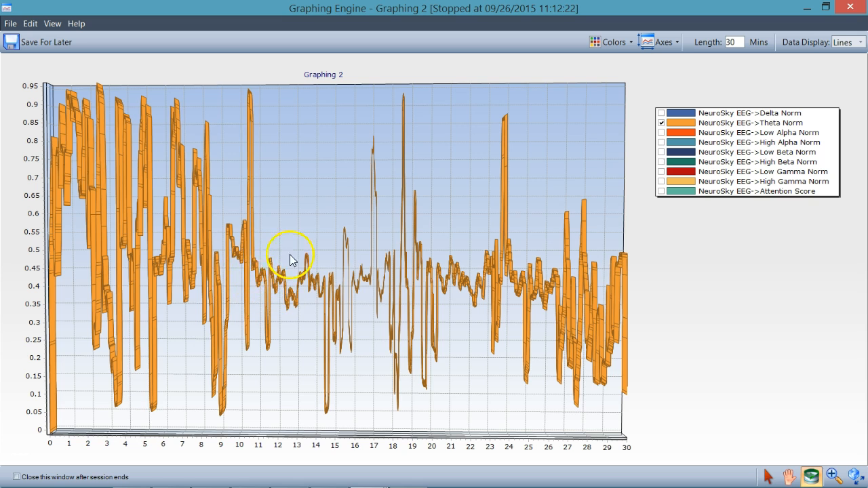
mouse_move(312, 285)
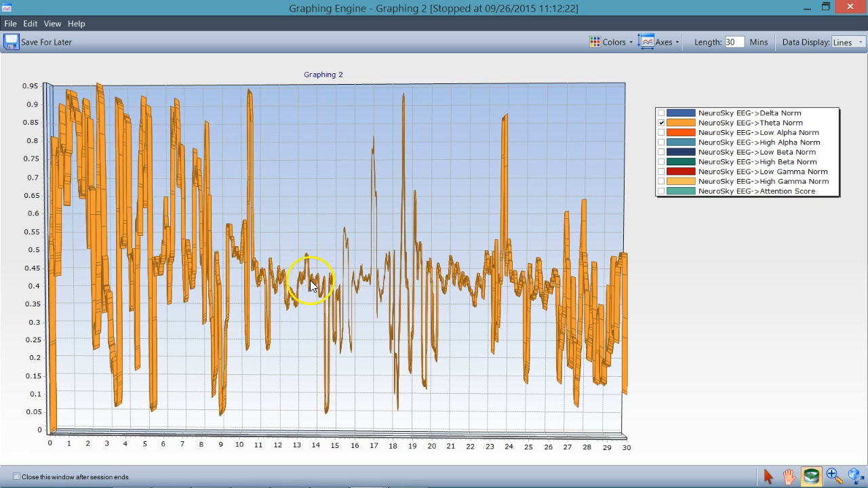
mouse_move(271, 293)
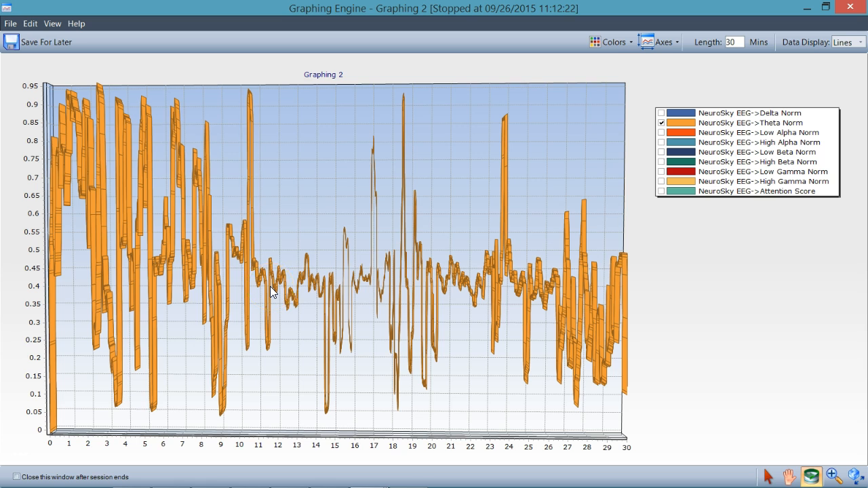
left_click(245, 267)
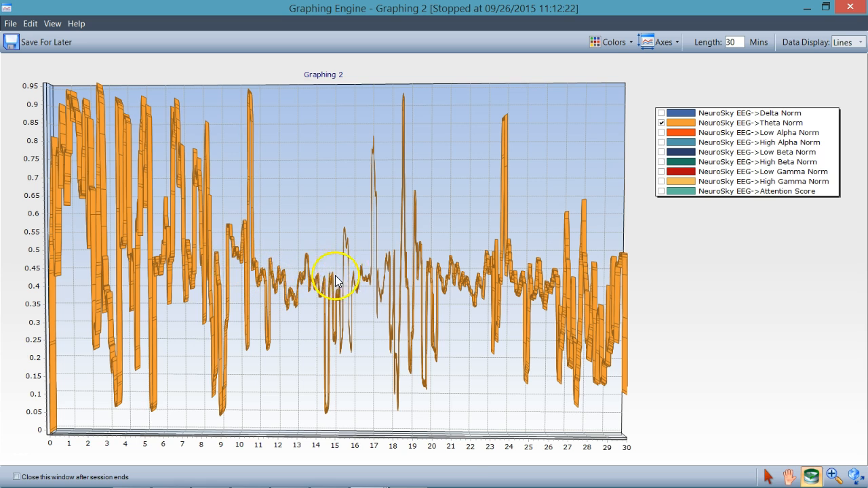
mouse_move(359, 233)
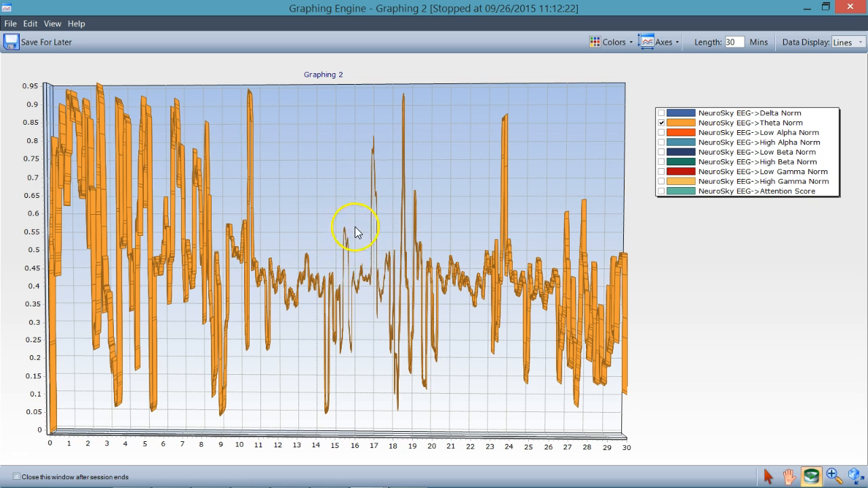
mouse_move(427, 200)
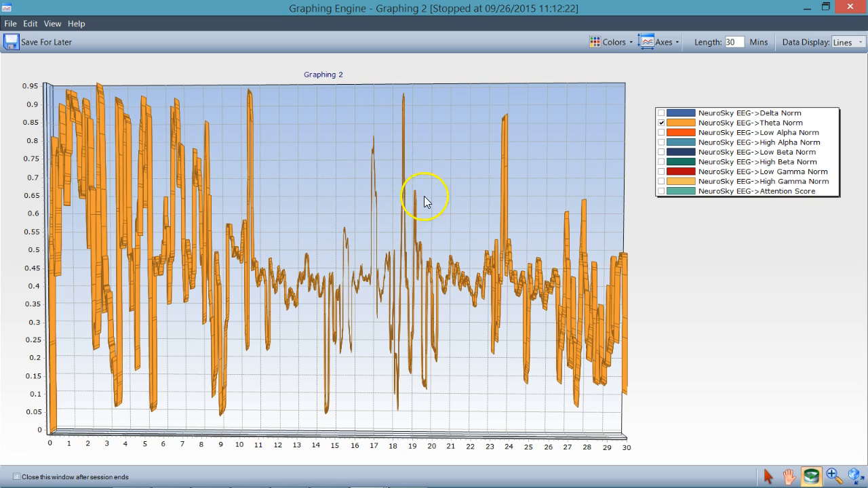
mouse_move(702, 139)
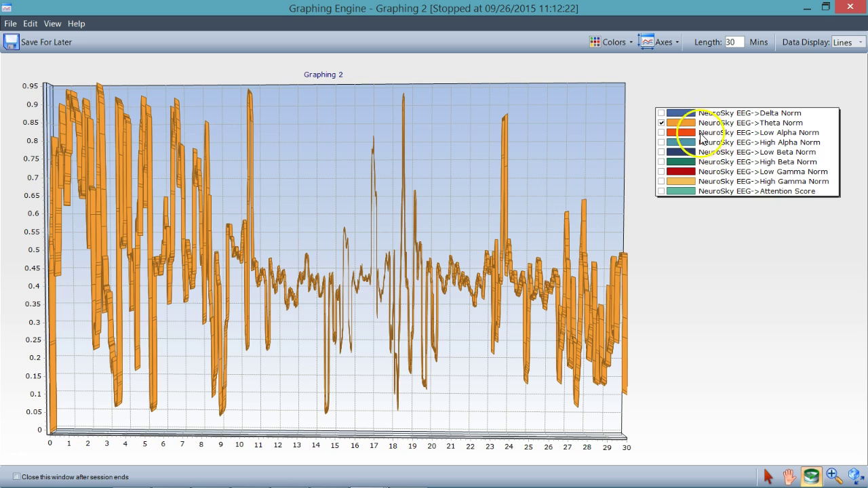
Show the Delta Norm band beside Theta Norm, with the axis reaching about 0.95
left_click(661, 113)
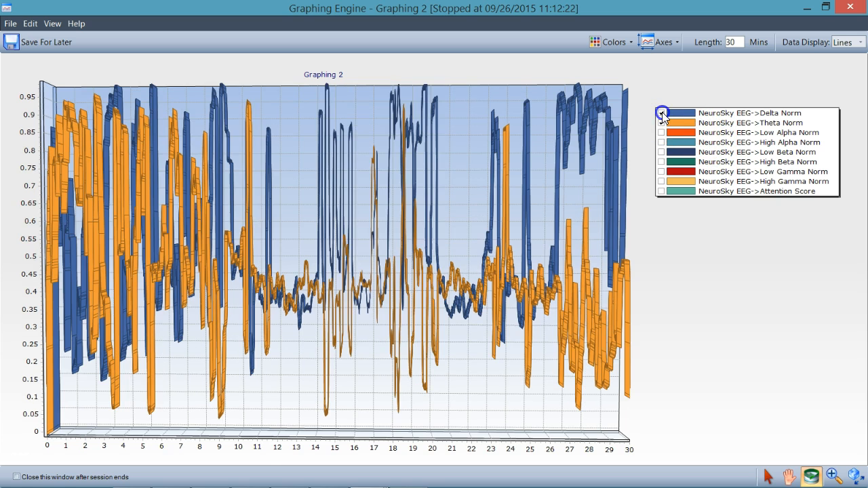
left_click(661, 113)
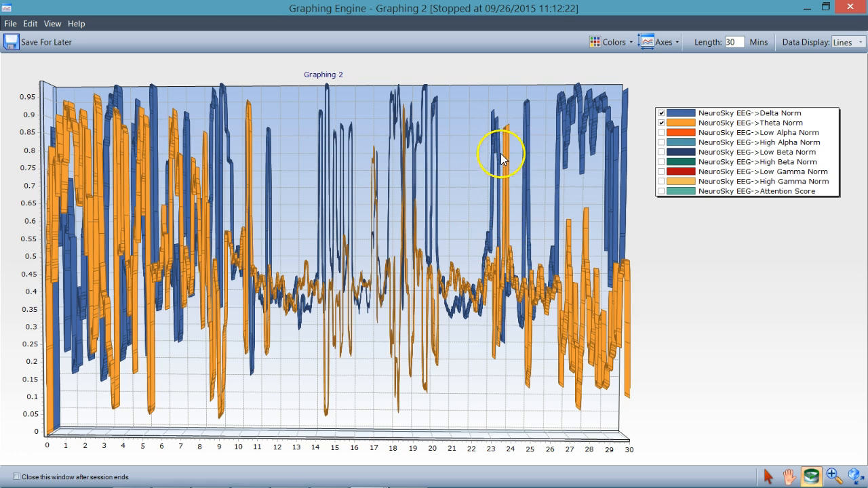
mouse_move(514, 179)
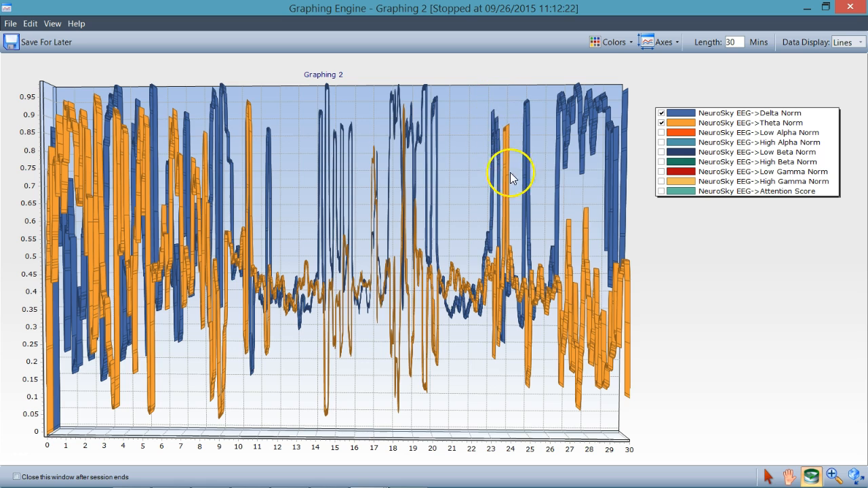
mouse_move(510, 134)
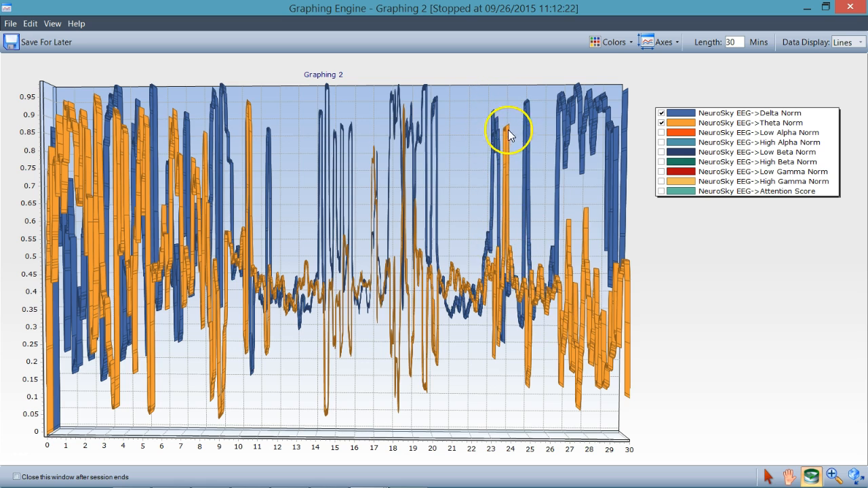
mouse_move(531, 257)
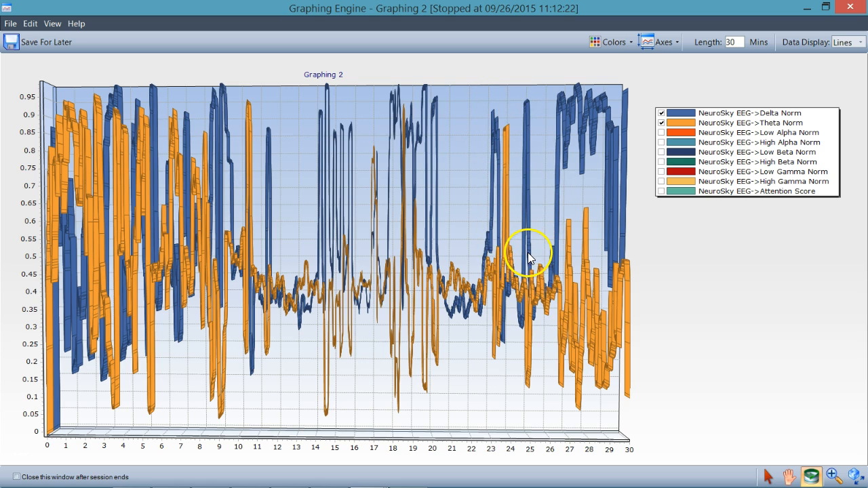
mouse_move(594, 206)
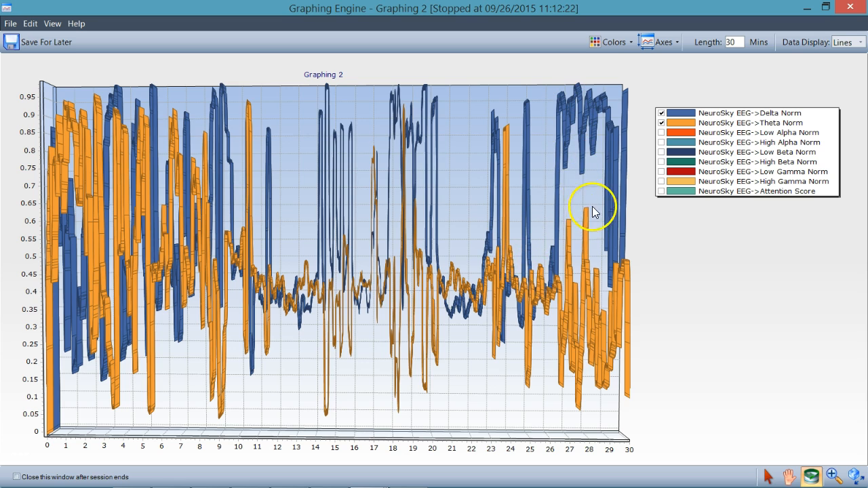
mouse_move(455, 162)
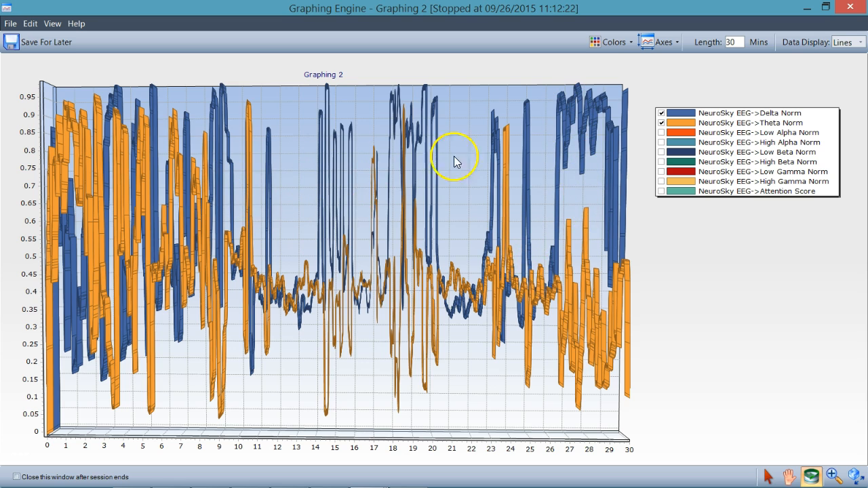
mouse_move(661, 127)
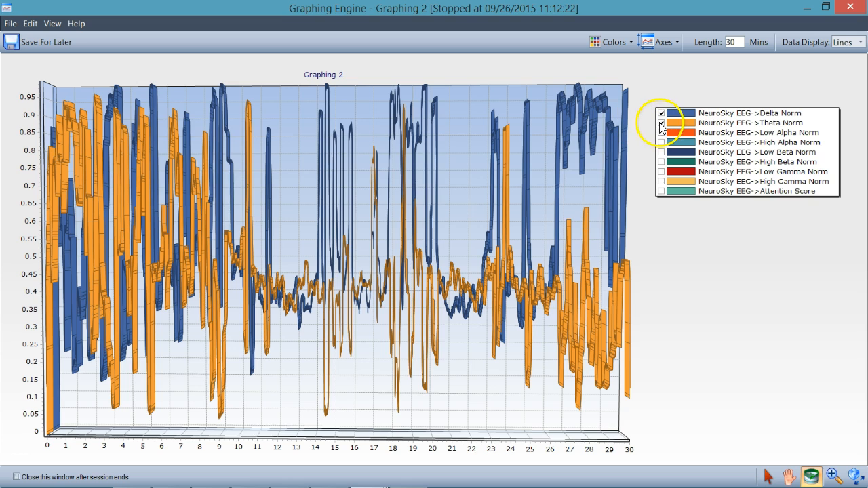
Hide Theta Norm and Delta Norm, then plot Attention Score and Low Beta Norm
left_click(660, 122)
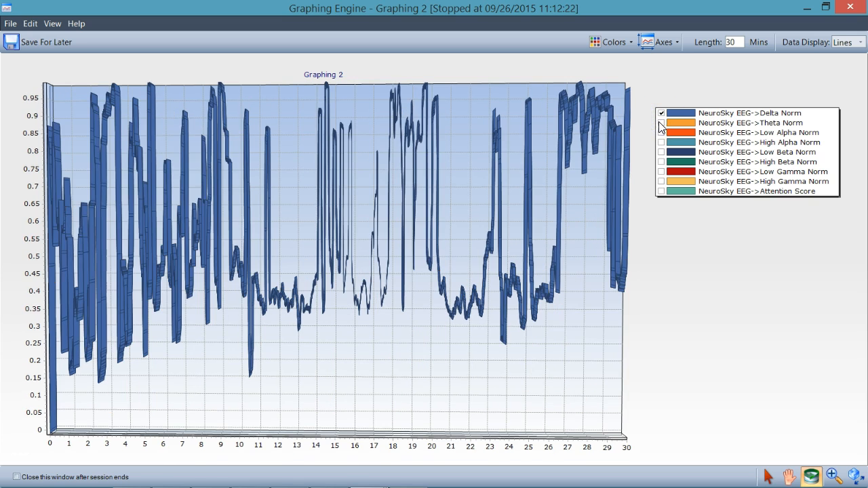
left_click(660, 113)
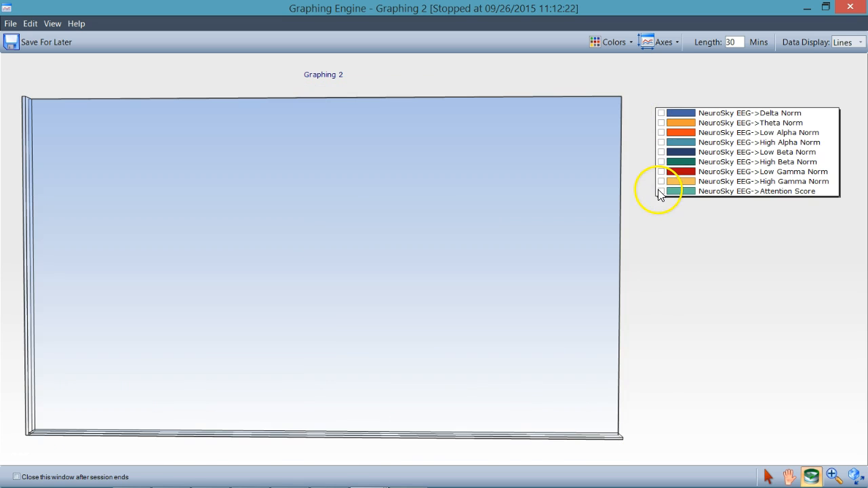
left_click(662, 190)
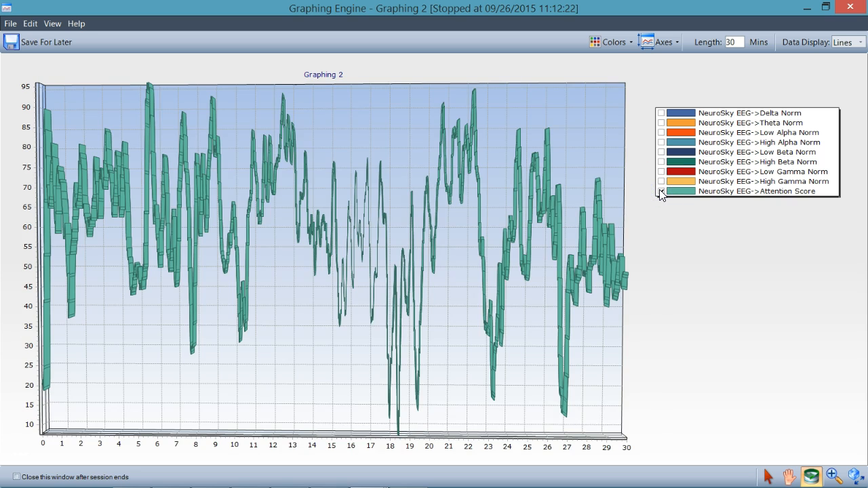
left_click(661, 191)
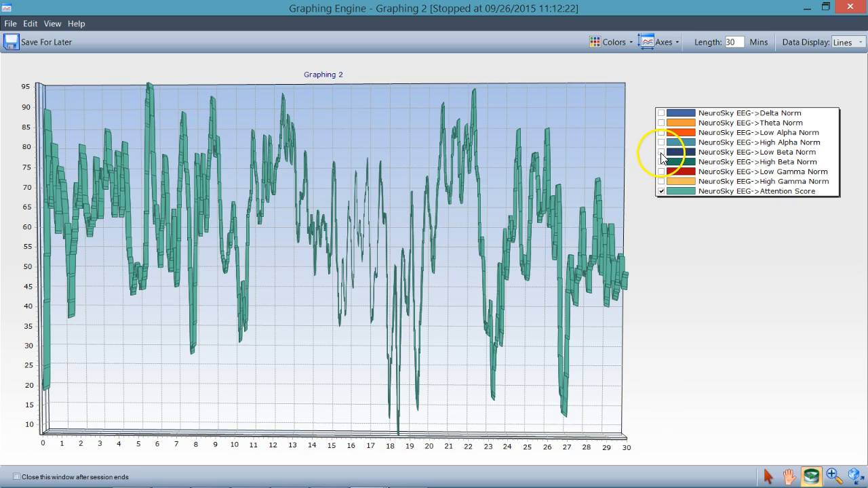
left_click(661, 152)
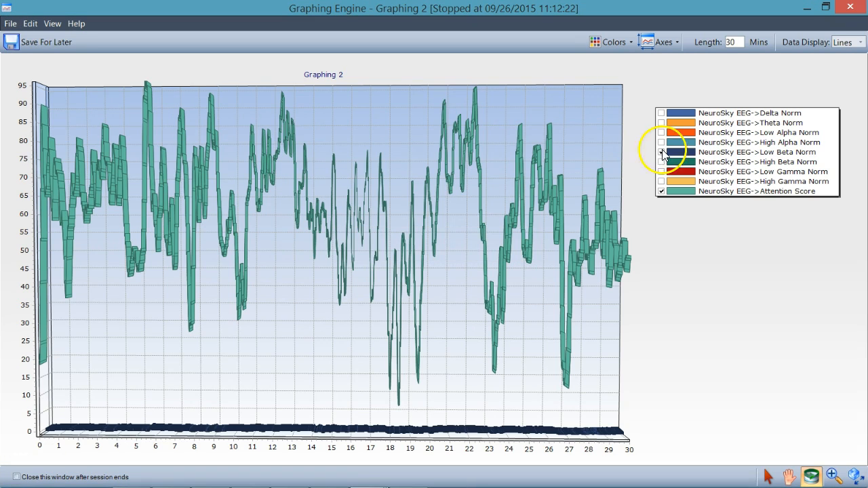
Turn on the remaining EEG band checkboxes and hide Attention Score
left_click(661, 152)
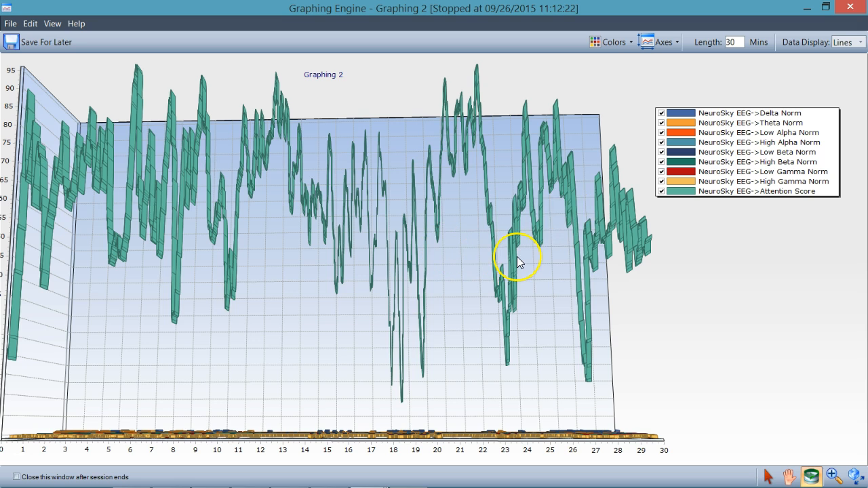
mouse_move(642, 205)
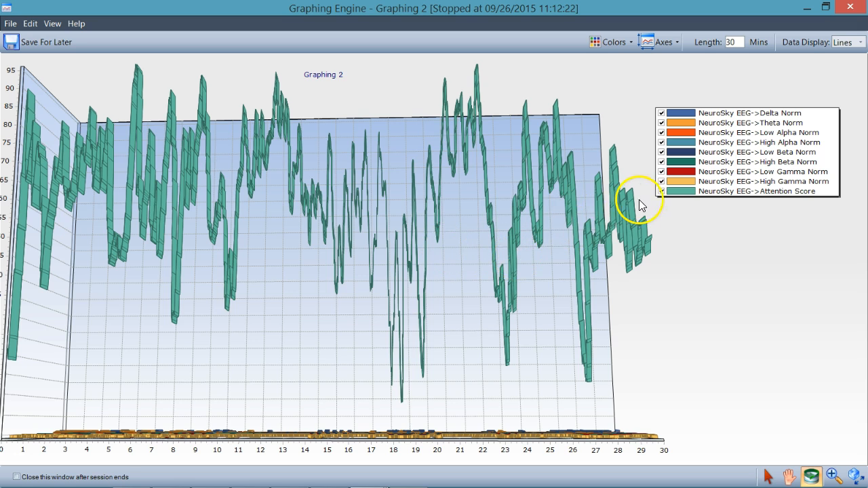
mouse_move(662, 192)
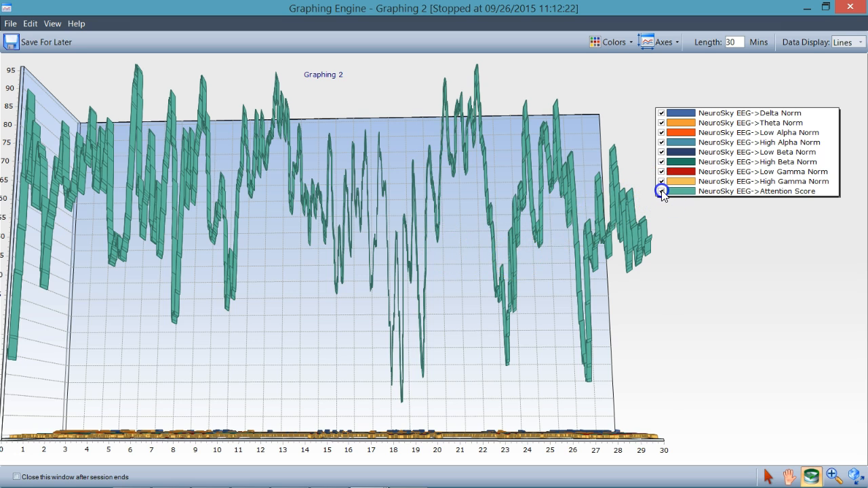
left_click(662, 190)
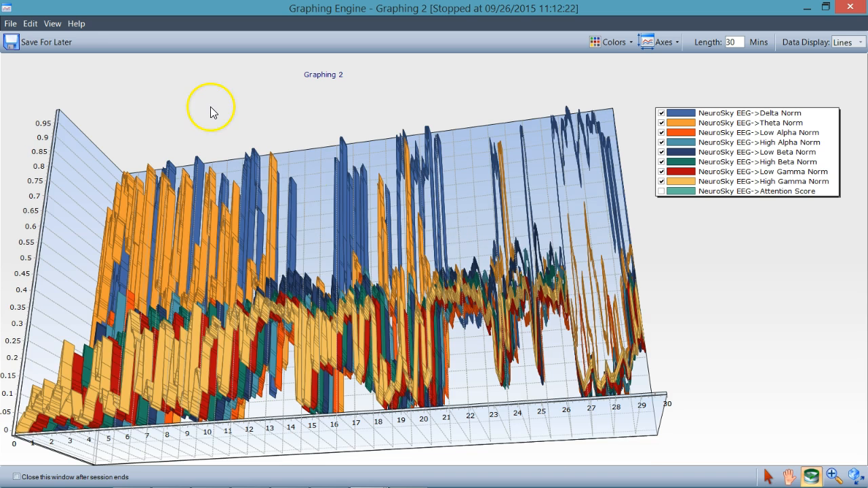
Briefly re-show then hide Attention Score, and orbit the chart to a head-on view
left_click(52, 22)
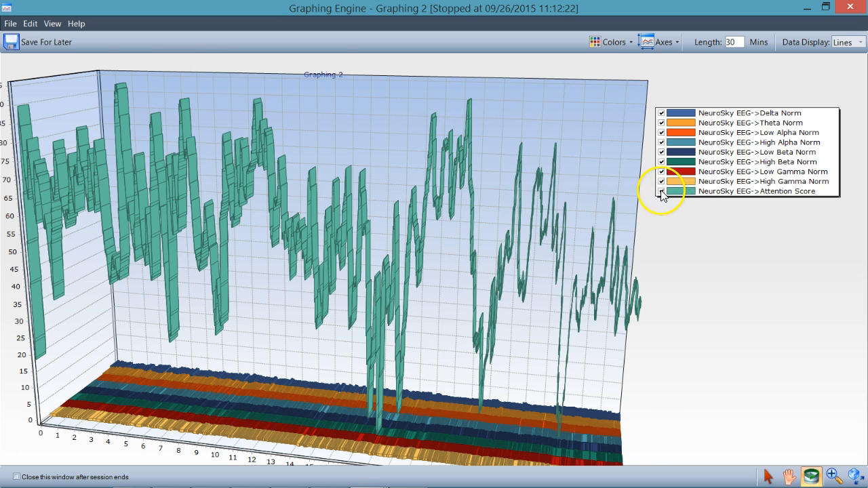
left_click(661, 191)
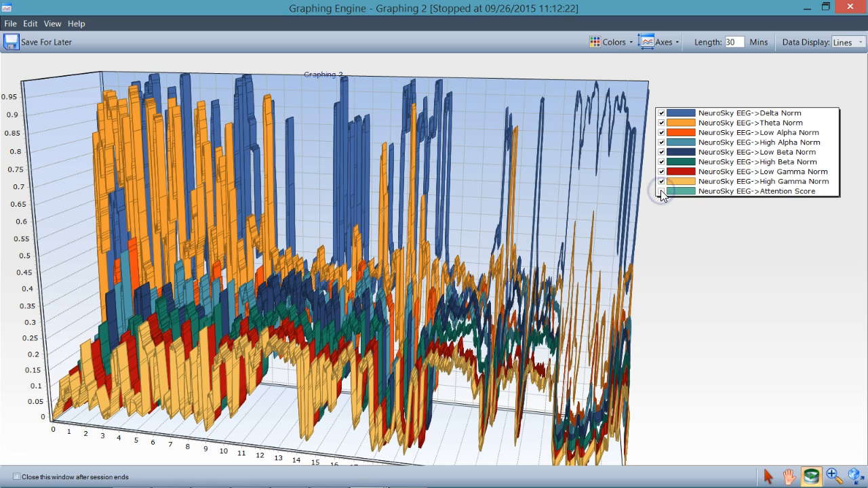
left_click(662, 190)
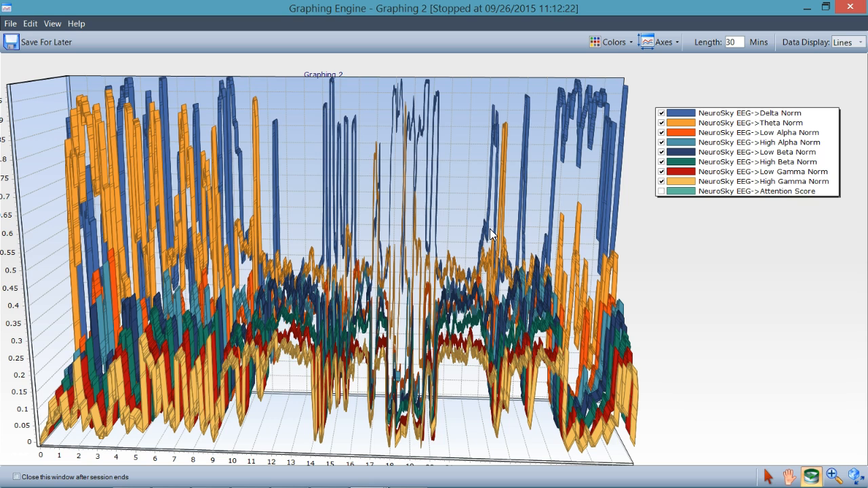
left_click(471, 221)
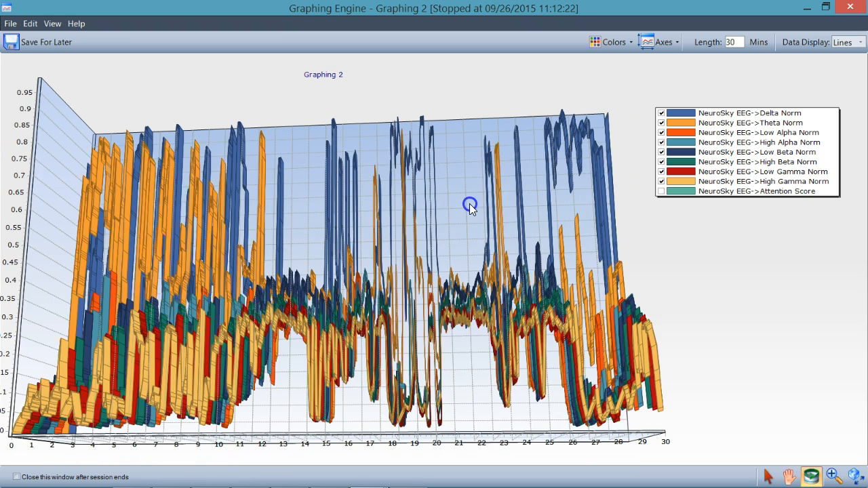
left_click_drag(470, 205, 474, 230)
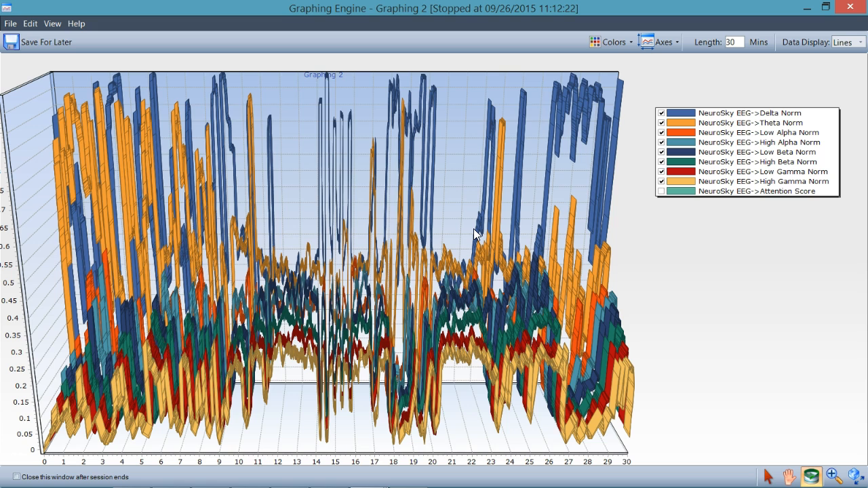
mouse_move(461, 234)
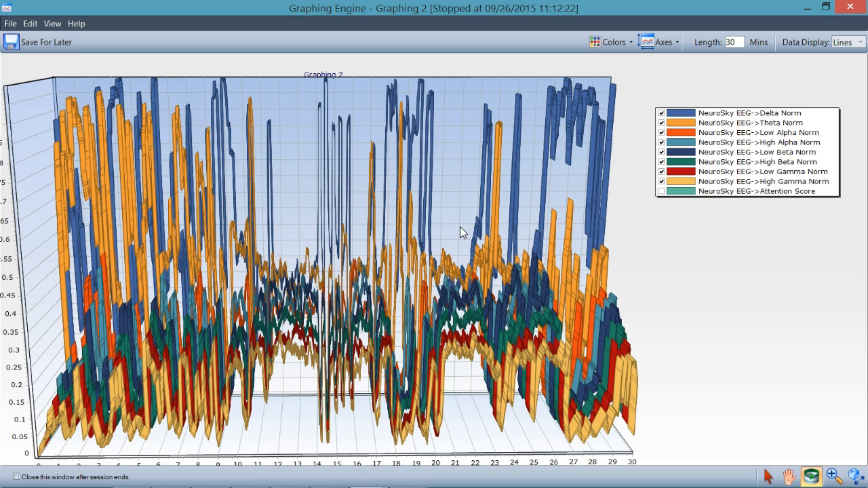
Uncheck Enable3D in the View menu to draw the eight bands as 2D lines
left_click(51, 23)
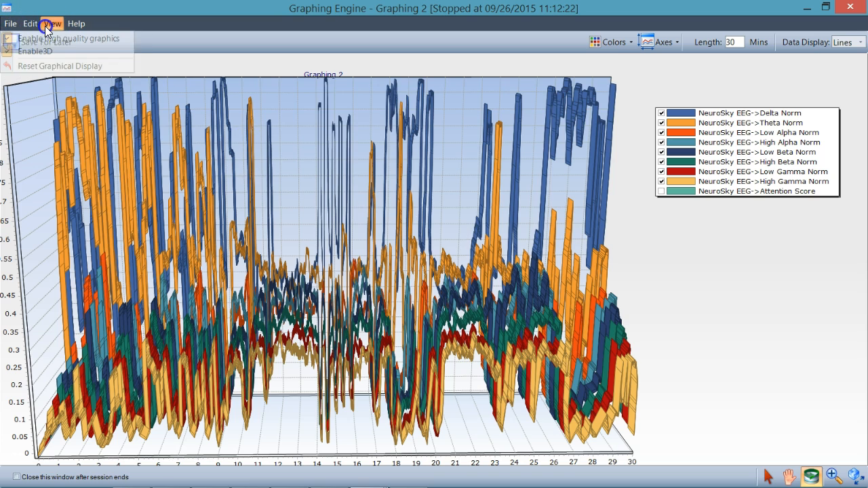
left_click(39, 52)
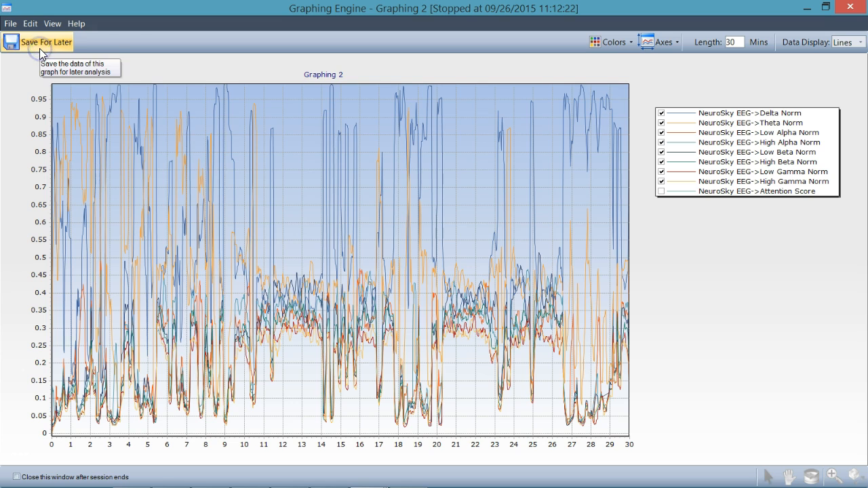
mouse_move(209, 137)
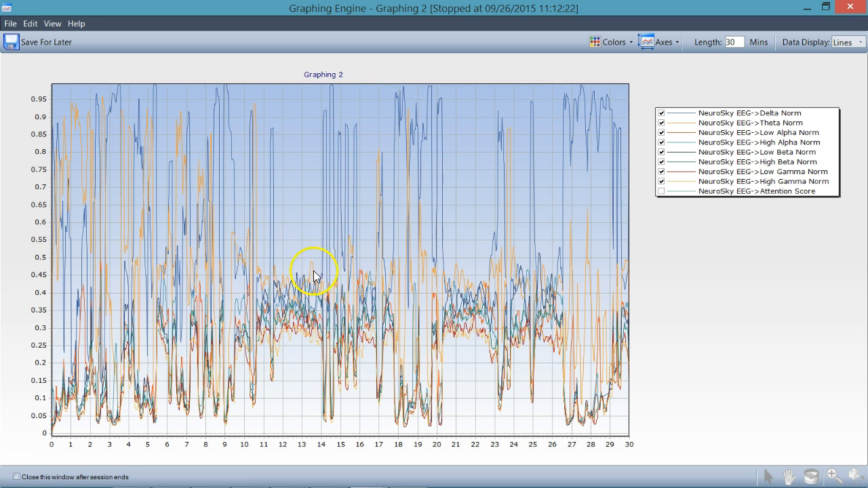
mouse_move(330, 284)
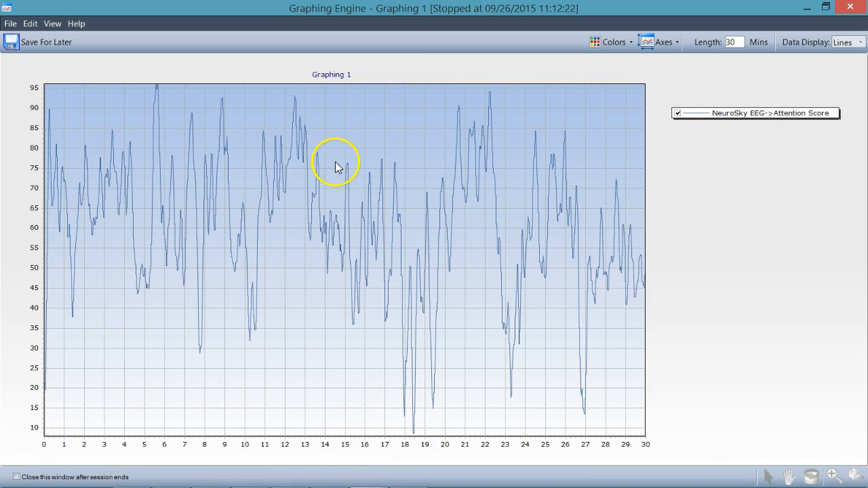
mouse_move(340, 75)
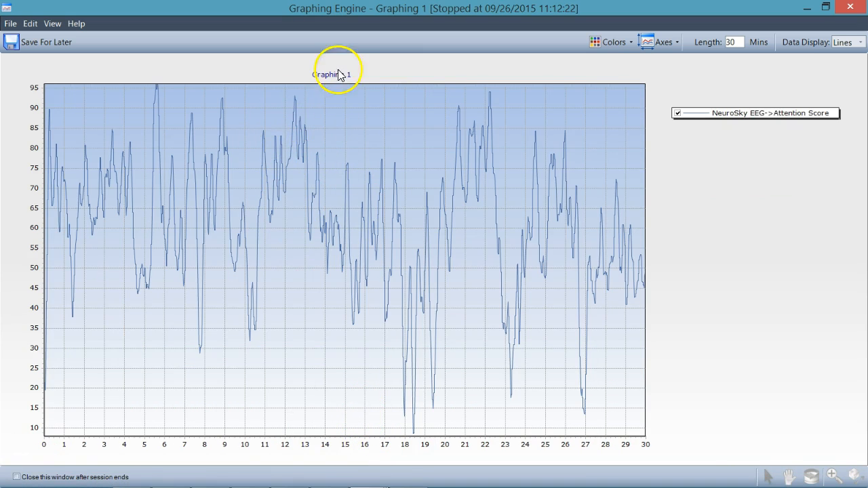
mouse_move(434, 221)
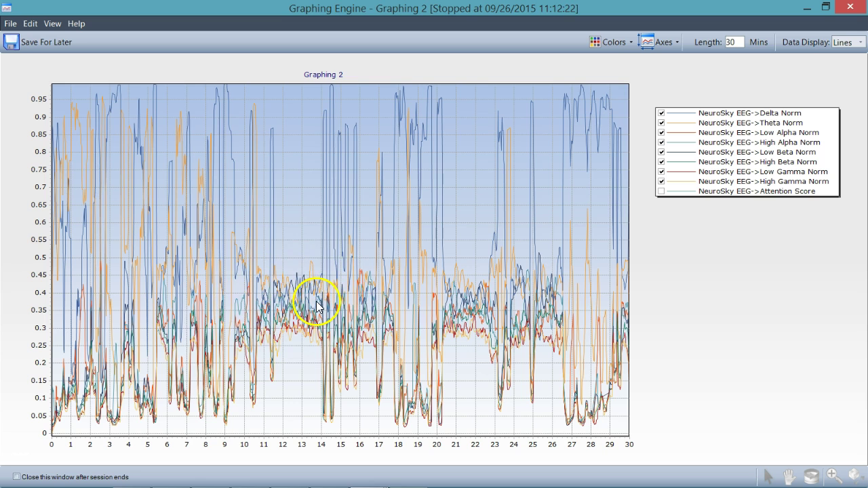
mouse_move(103, 279)
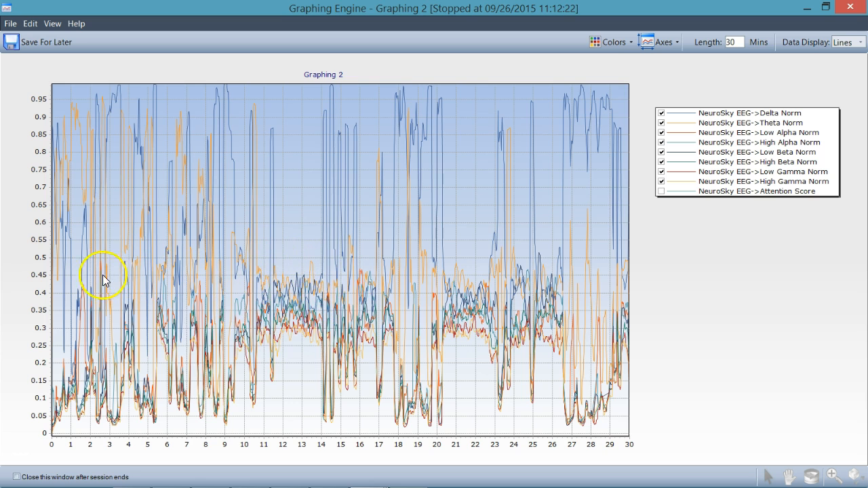
mouse_move(298, 260)
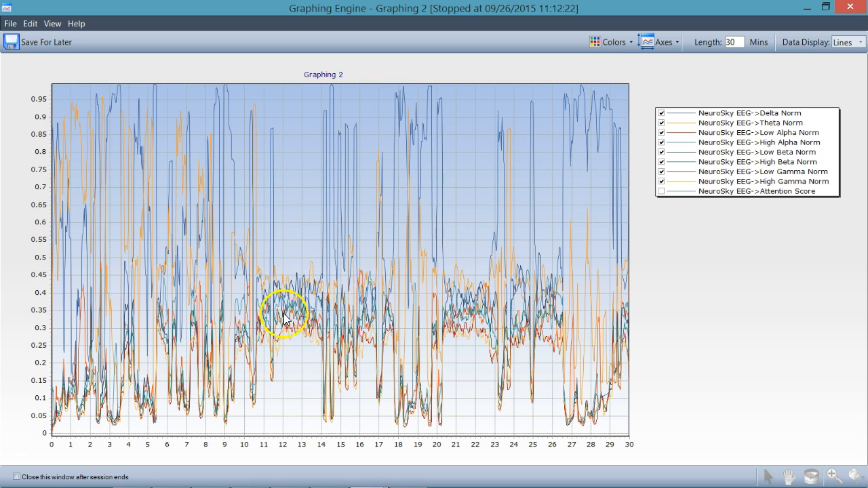
mouse_move(249, 161)
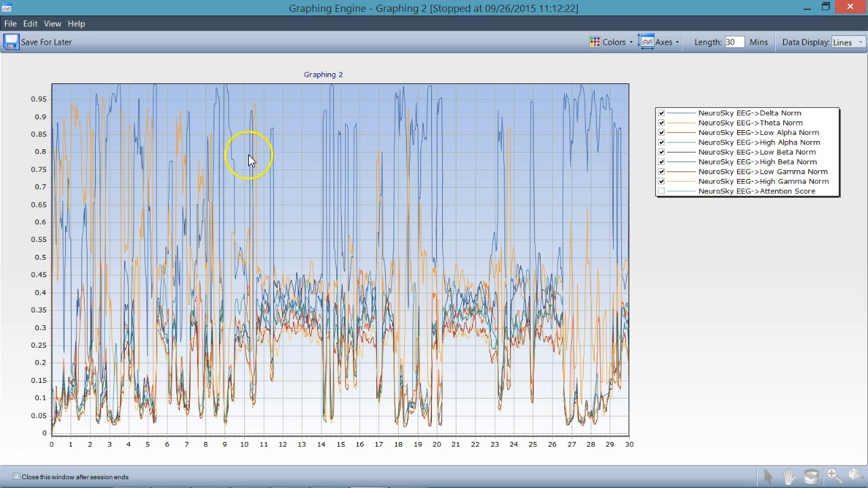
mouse_move(329, 132)
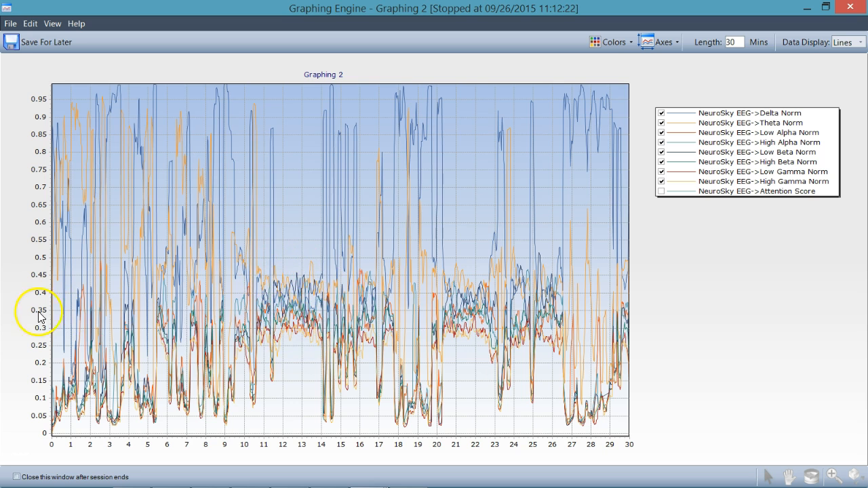
mouse_move(449, 301)
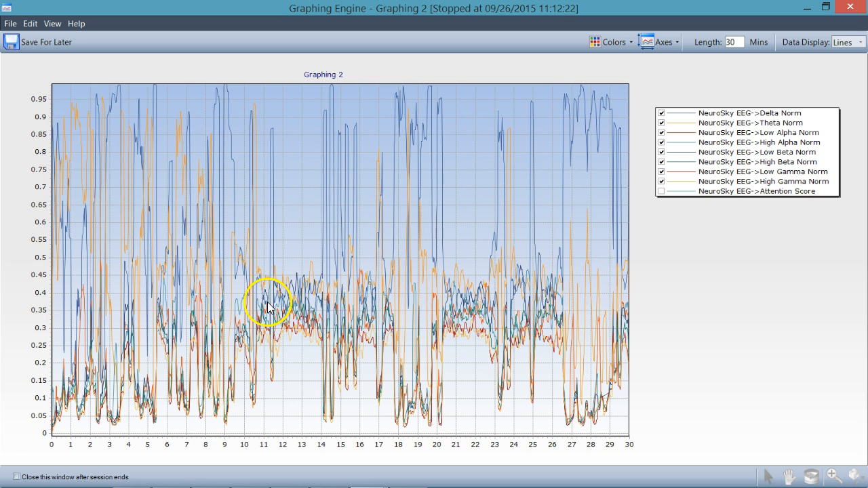
mouse_move(51, 12)
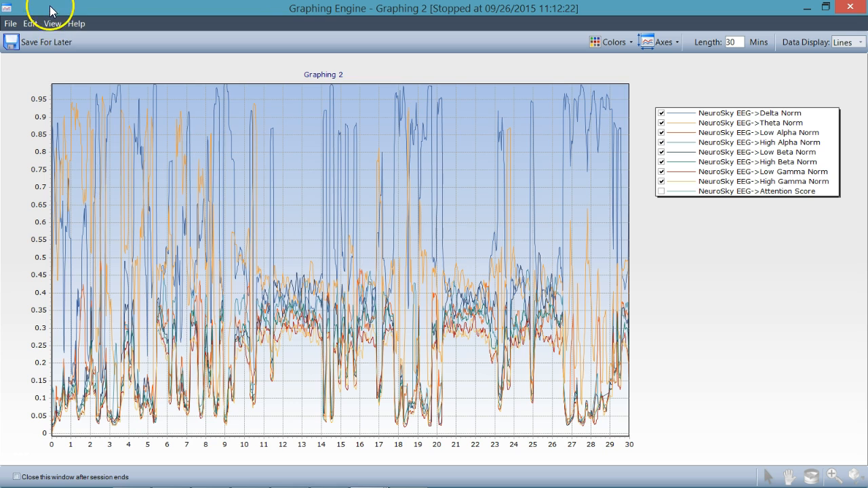
Open the View menu's graph display options
left_click(51, 25)
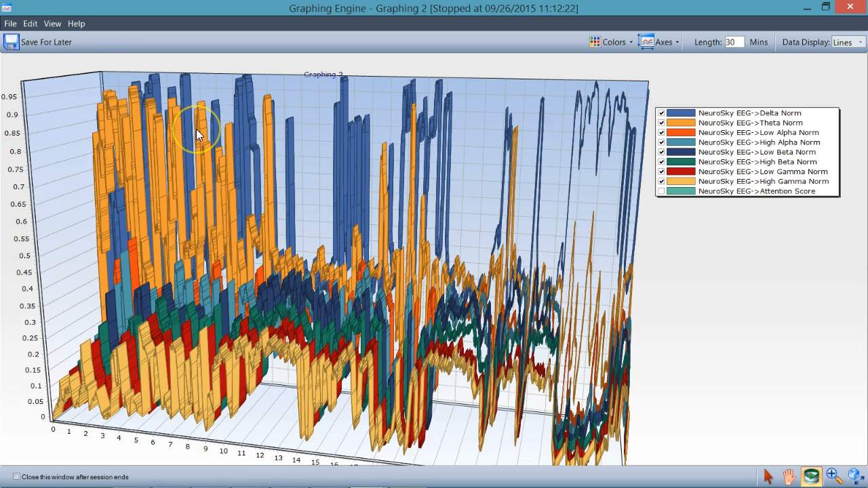
mouse_move(700, 364)
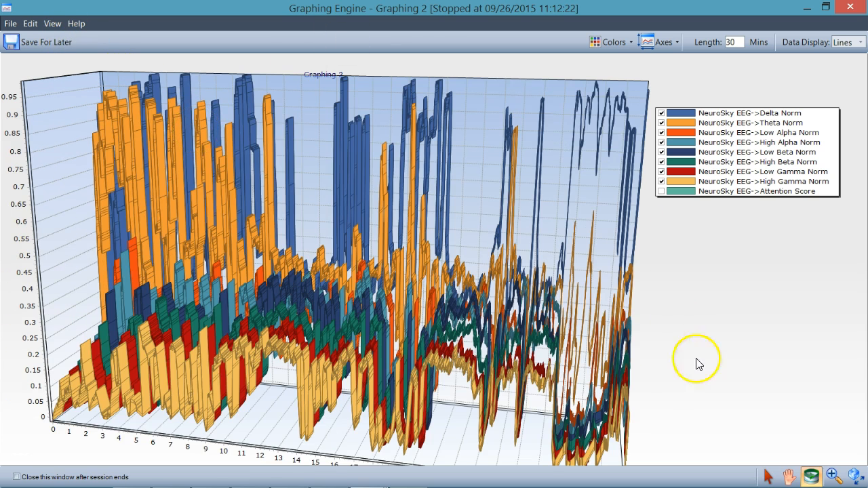
mouse_move(441, 304)
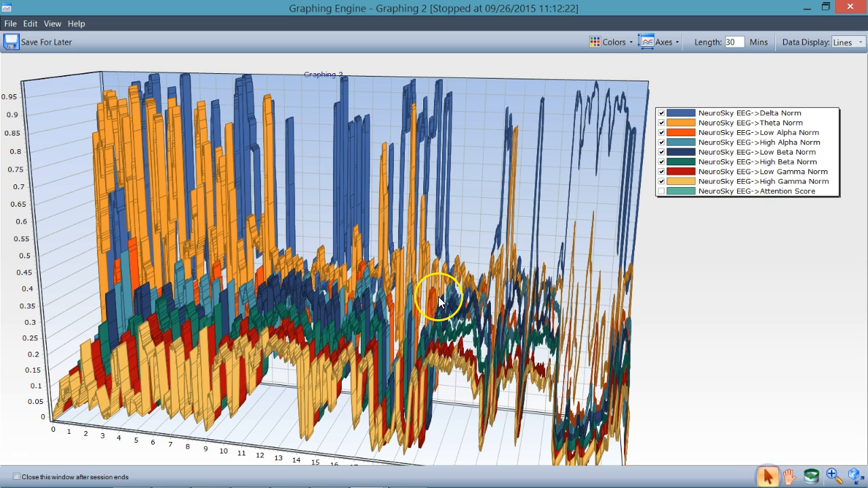
mouse_move(244, 244)
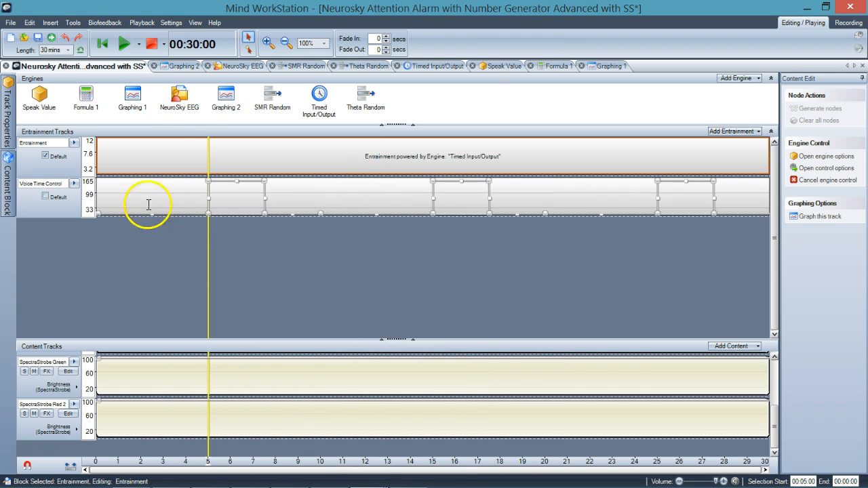
mouse_move(201, 181)
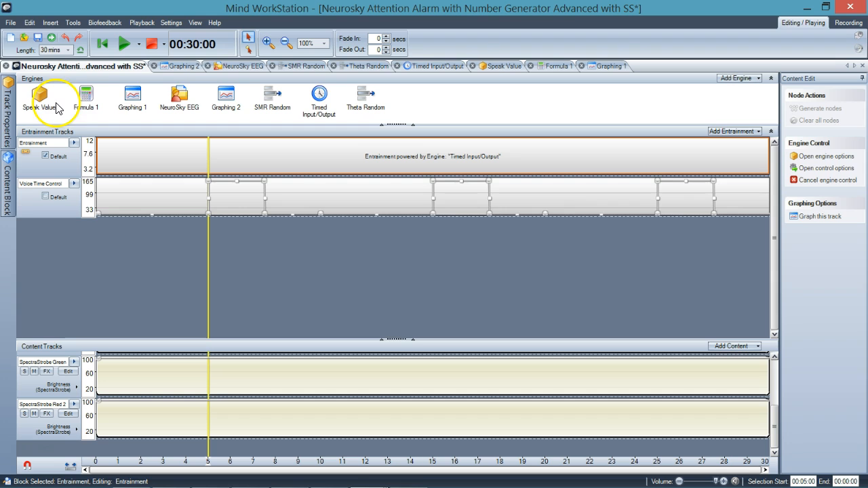
mouse_move(388, 90)
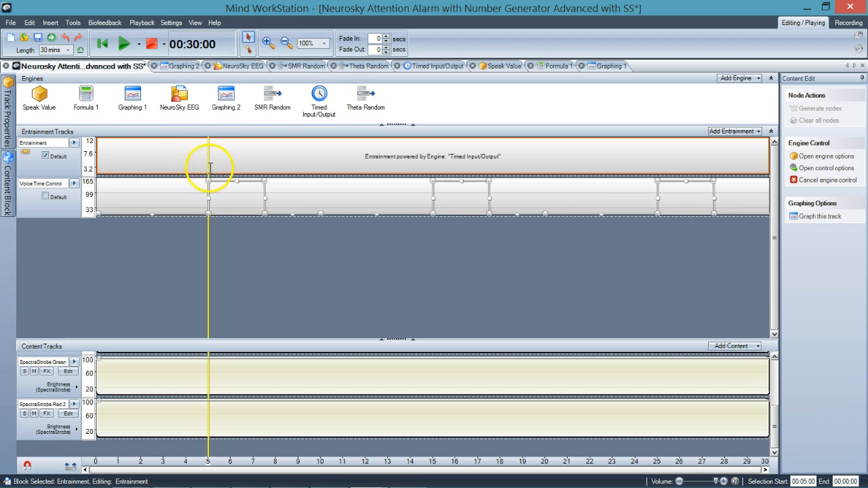
mouse_move(303, 120)
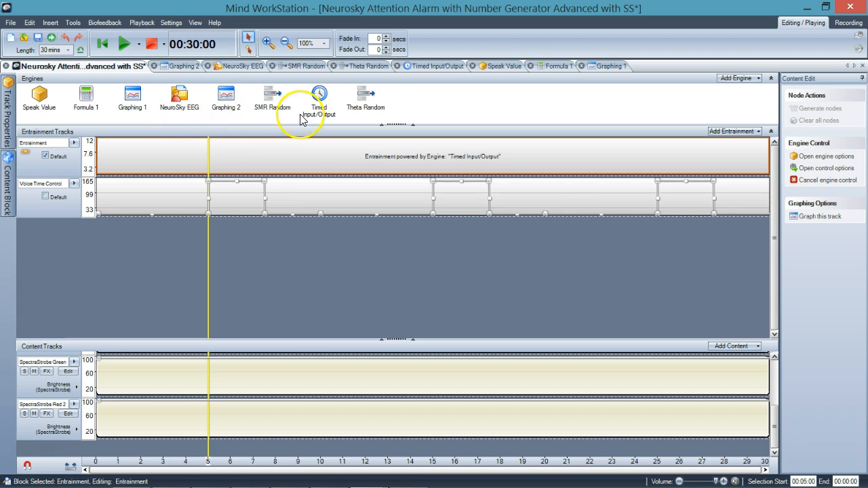
mouse_move(110, 142)
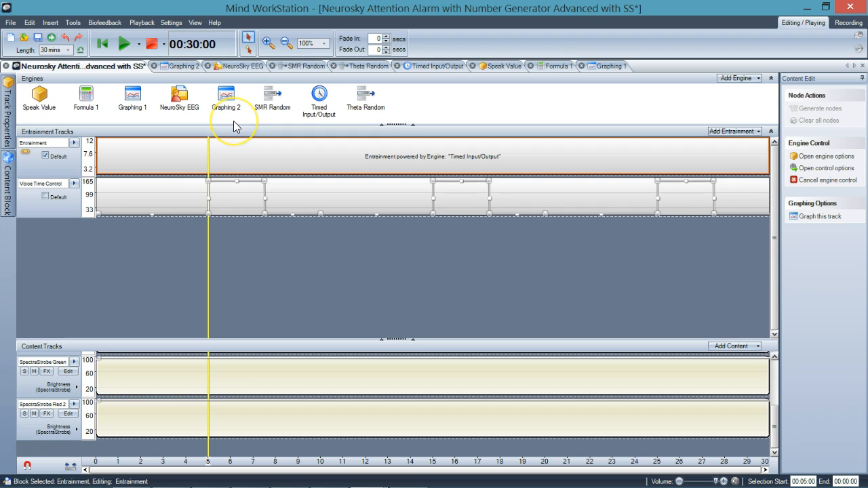
mouse_move(236, 127)
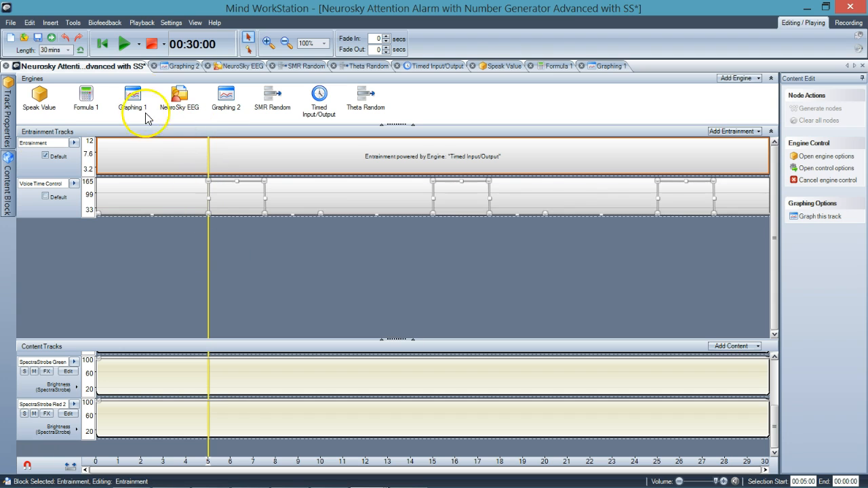
mouse_move(200, 132)
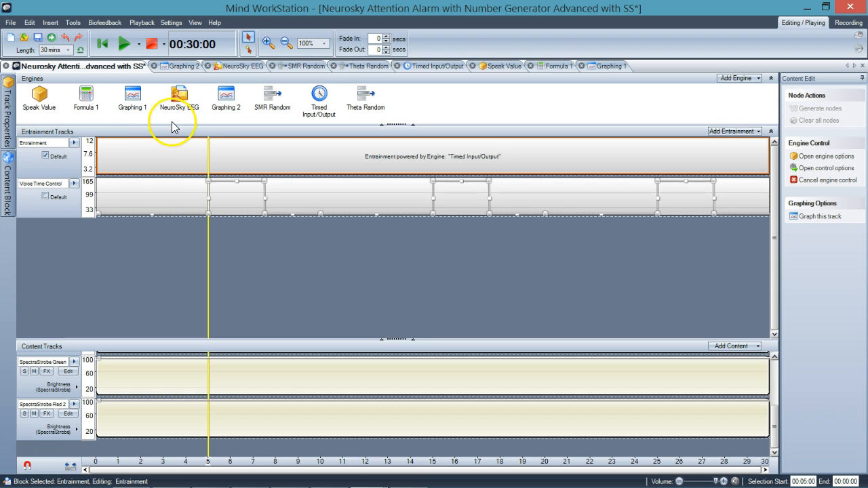
mouse_move(180, 124)
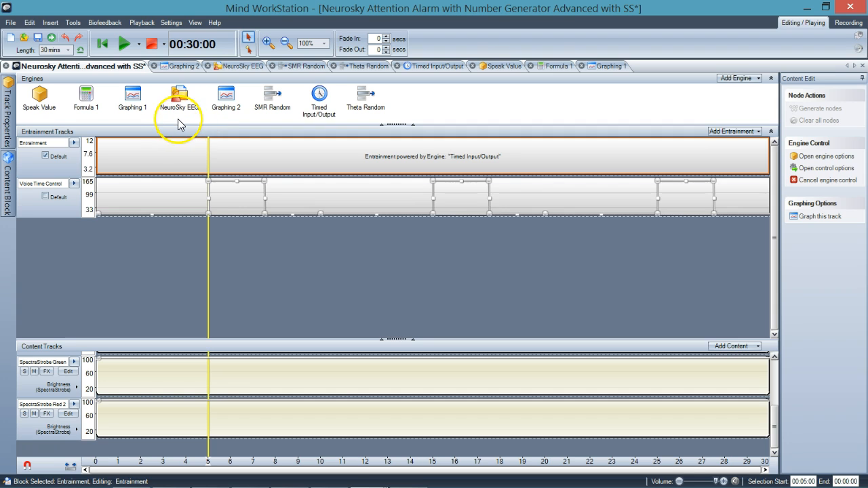
mouse_move(189, 122)
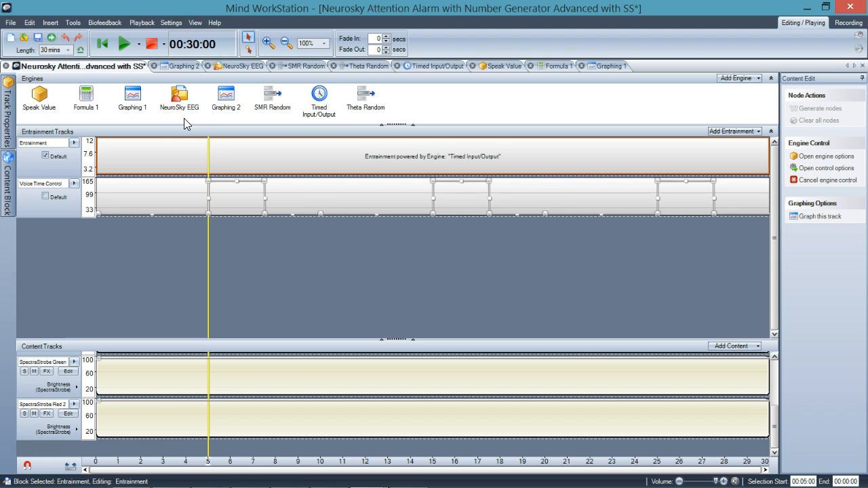
mouse_move(162, 309)
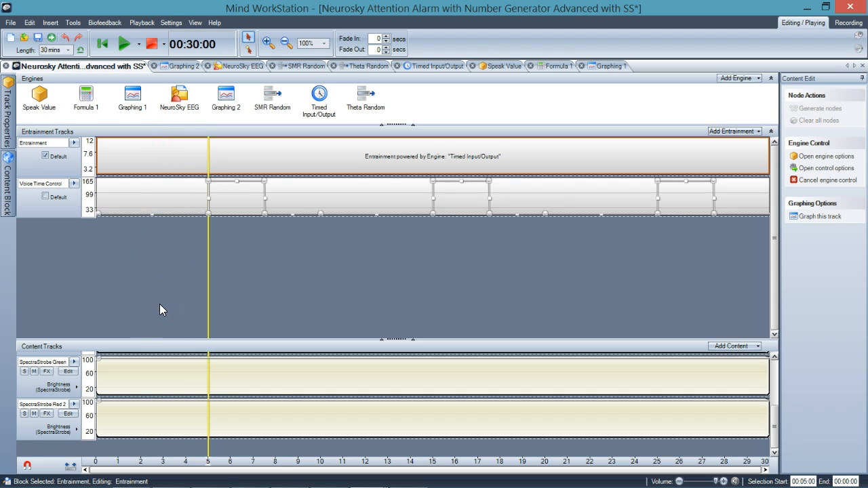